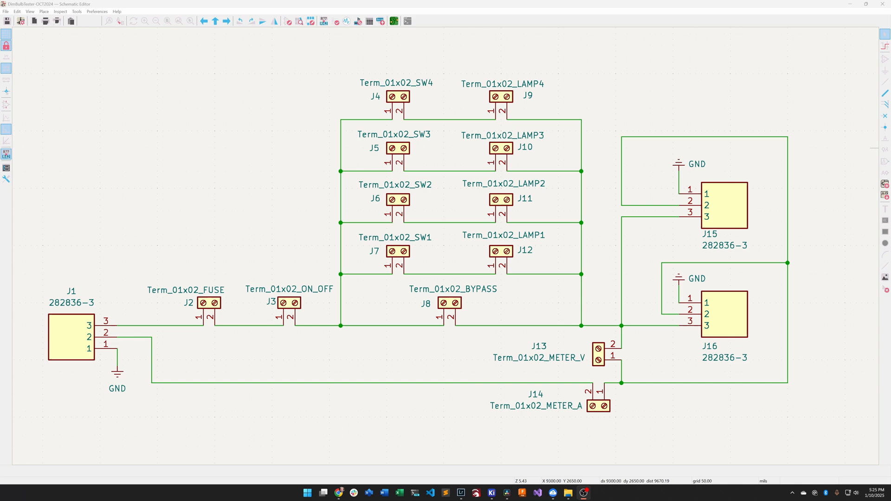
mouse_move(654, 154)
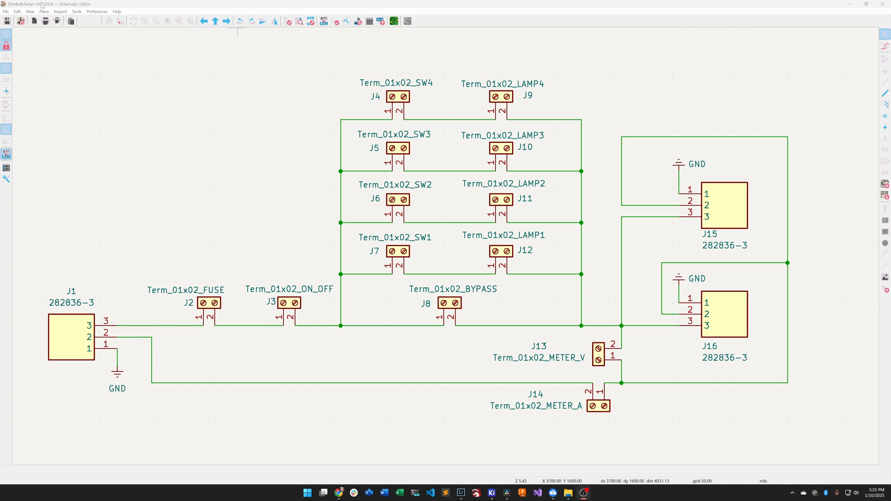
mouse_move(135, 62)
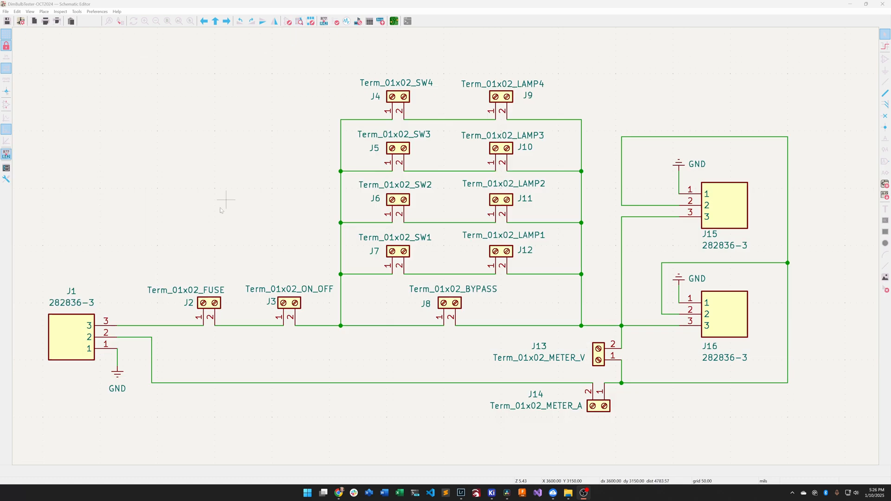
mouse_move(99, 281)
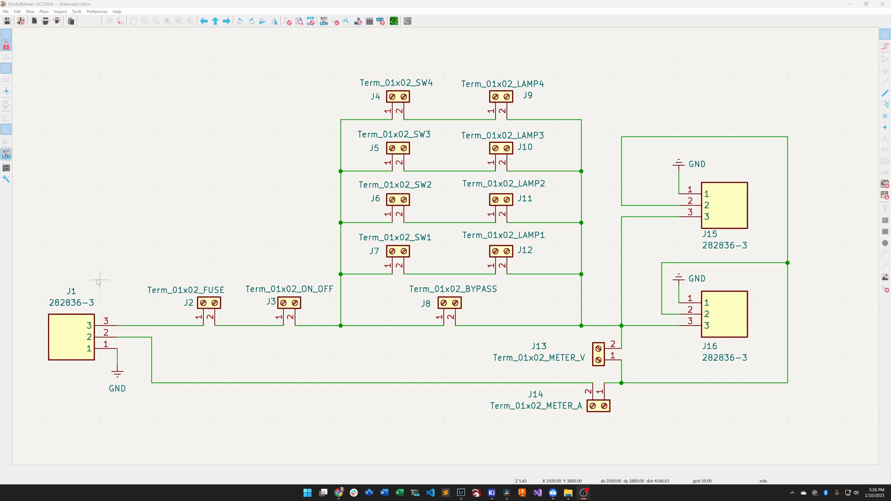
mouse_move(60, 272)
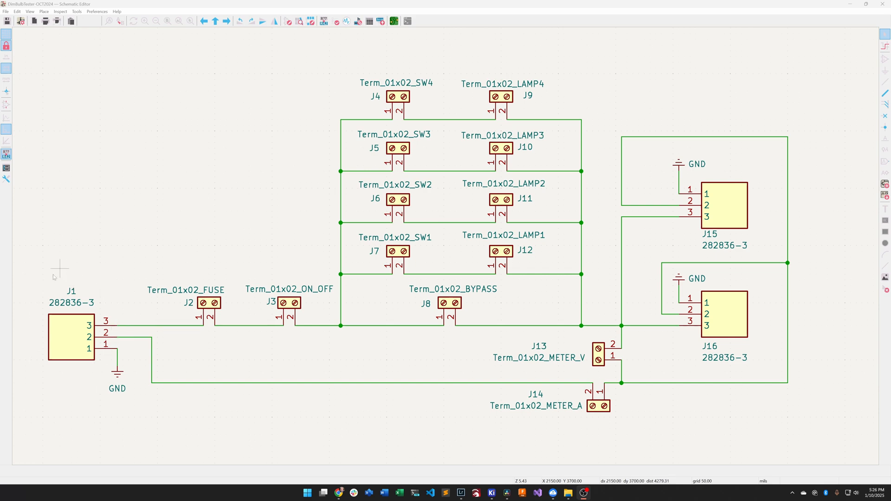
mouse_move(101, 334)
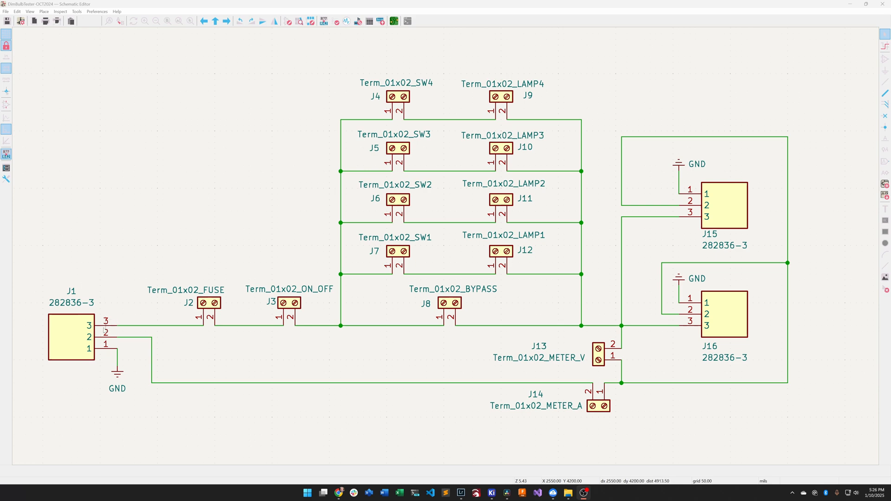
mouse_move(88, 327)
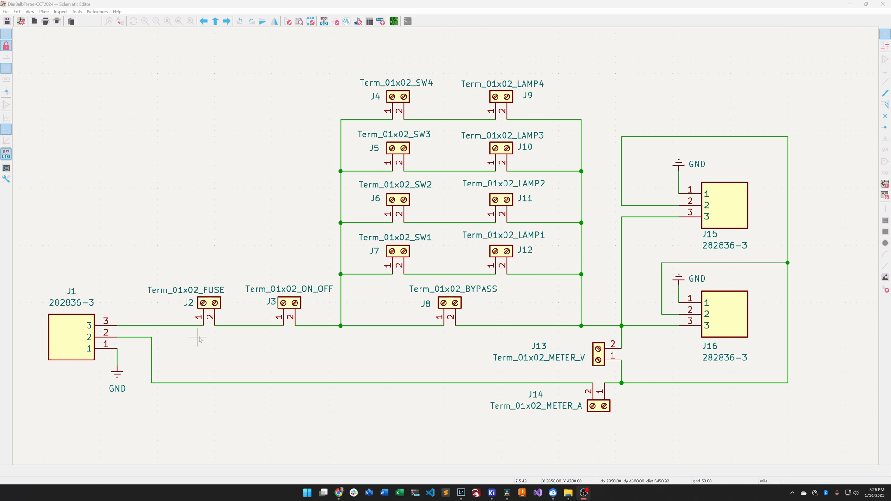
mouse_move(201, 324)
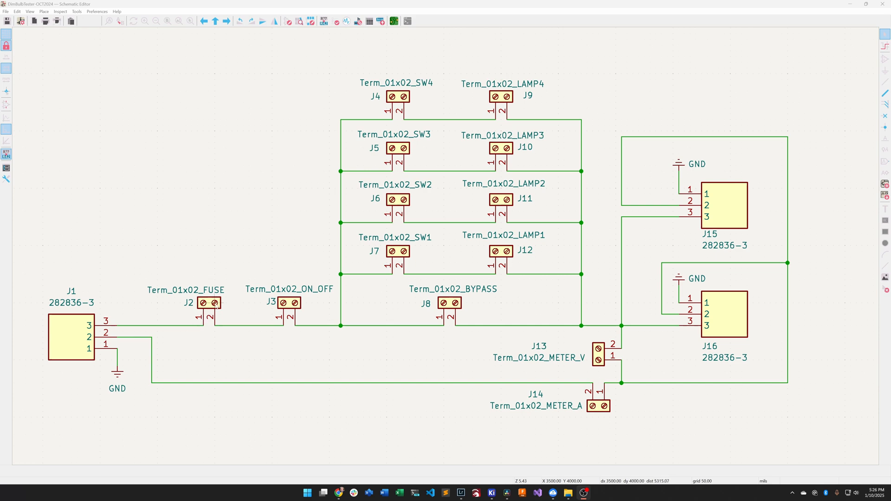
mouse_move(267, 262)
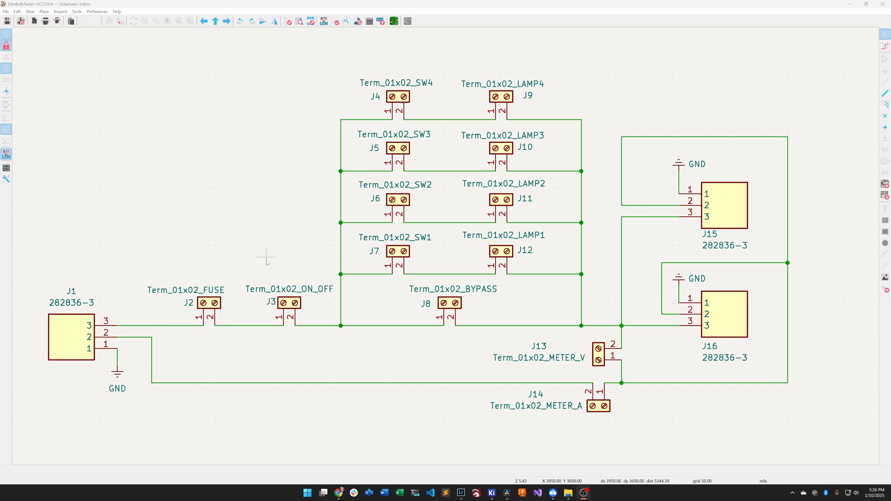
mouse_move(514, 314)
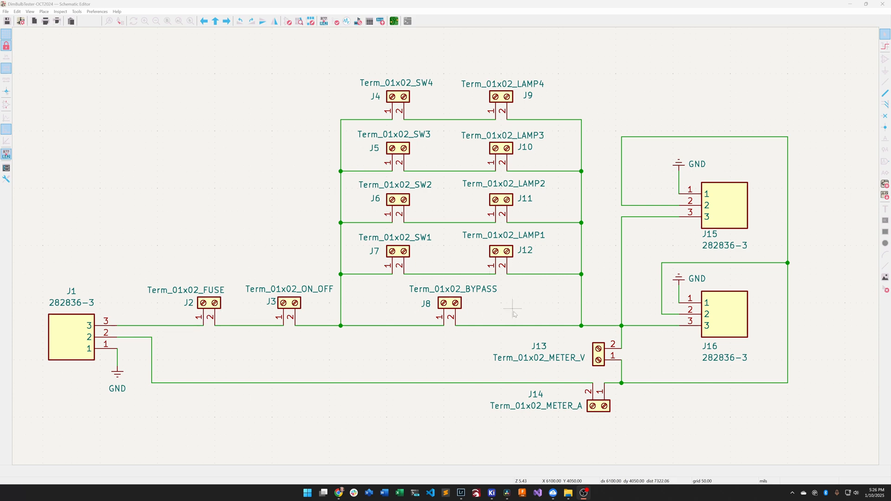
mouse_move(391, 53)
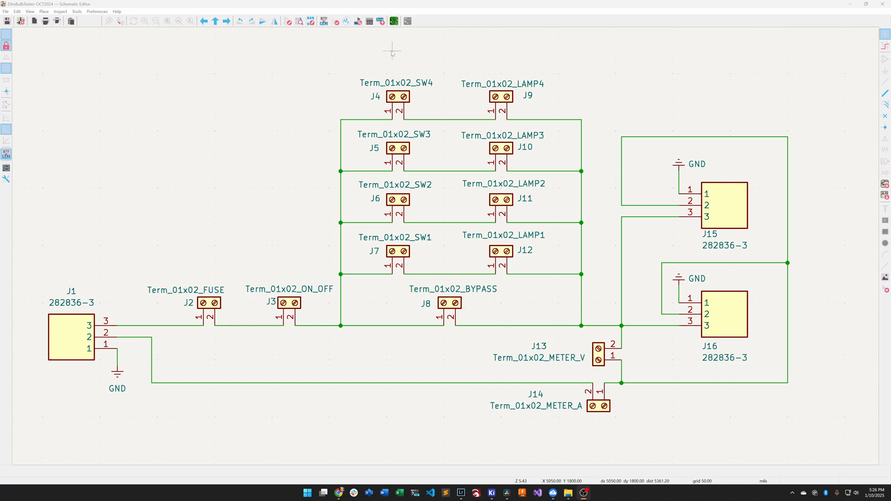
mouse_move(511, 260)
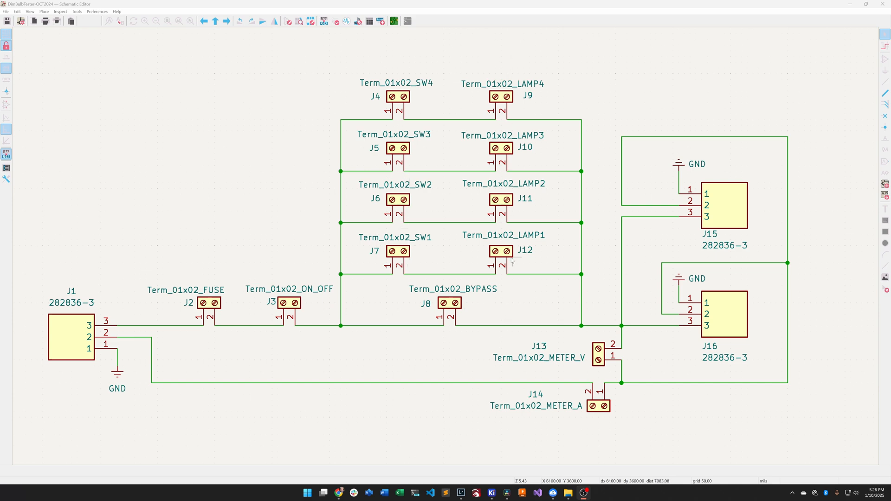
mouse_move(396, 267)
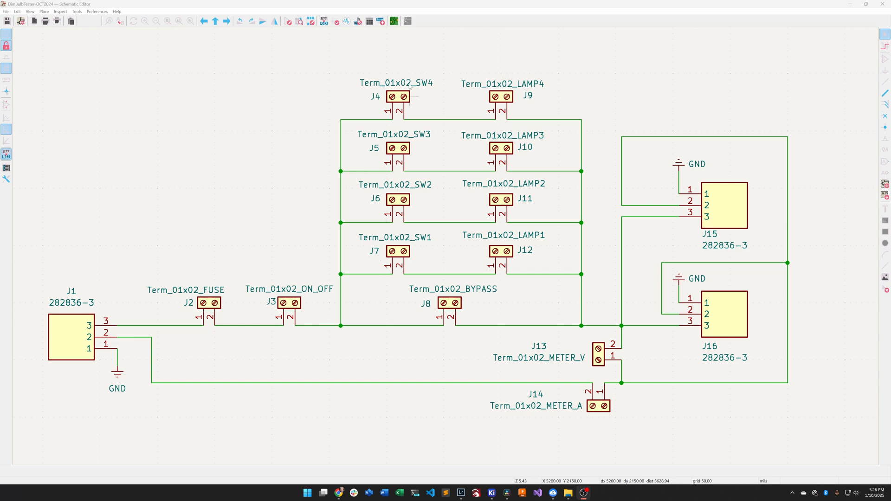
mouse_move(411, 161)
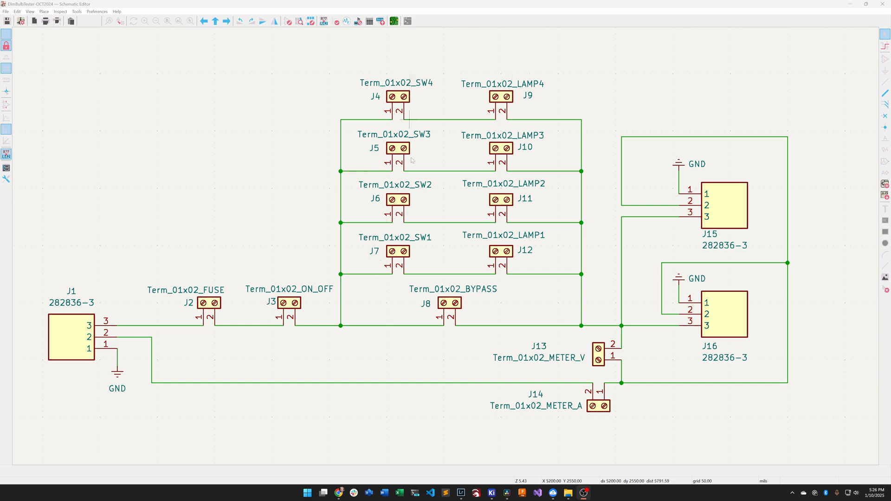
mouse_move(412, 212)
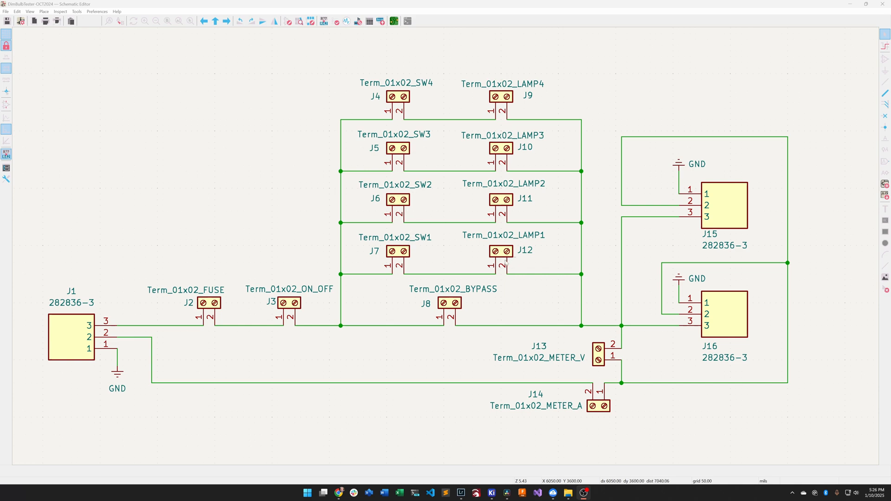
mouse_move(503, 265)
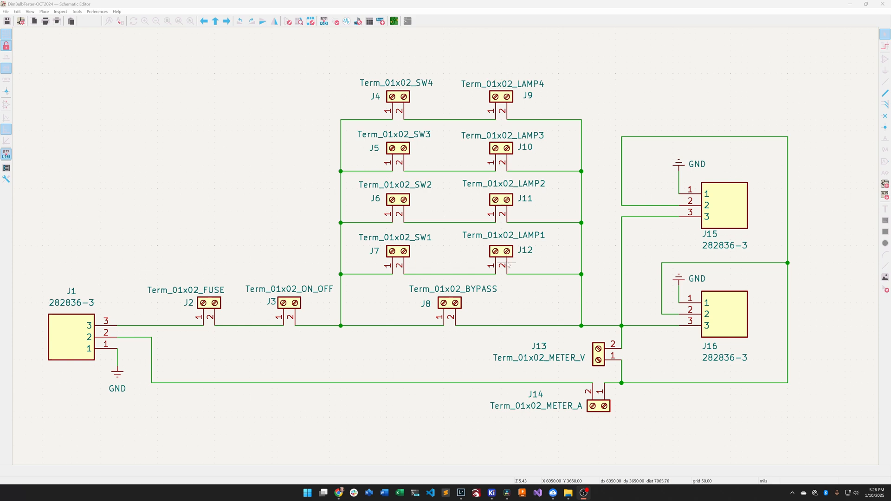
mouse_move(425, 246)
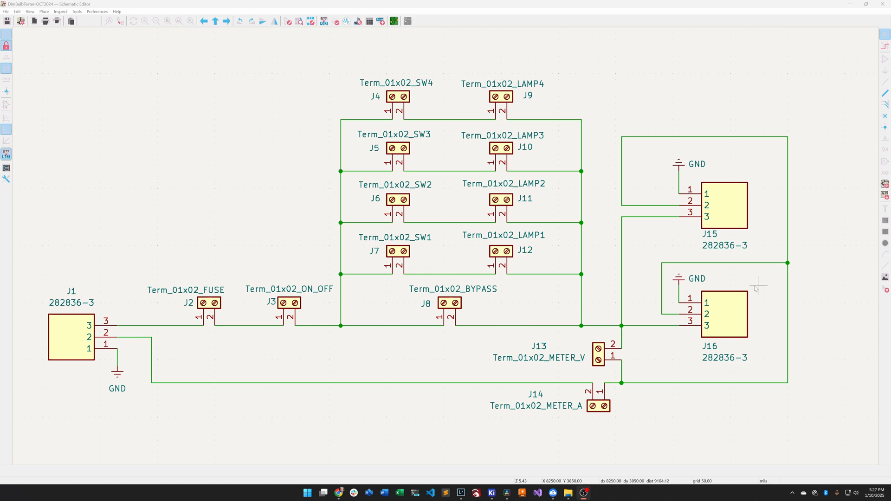
mouse_move(753, 331)
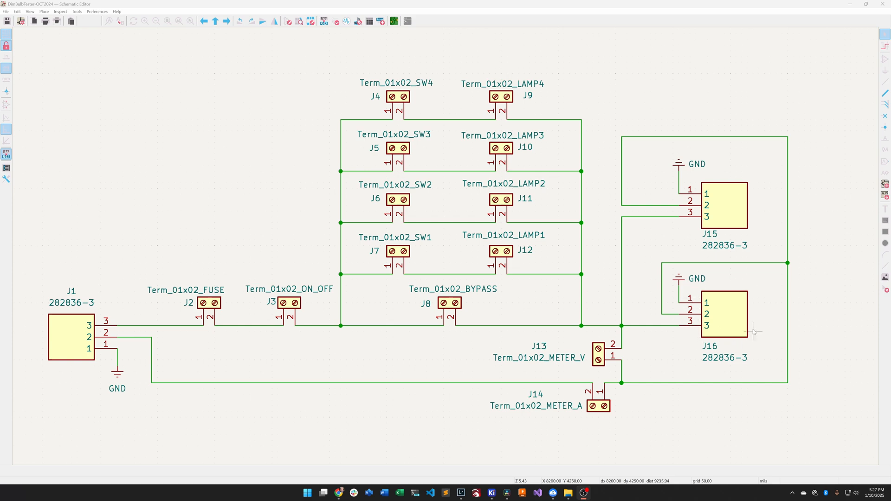
mouse_move(753, 303)
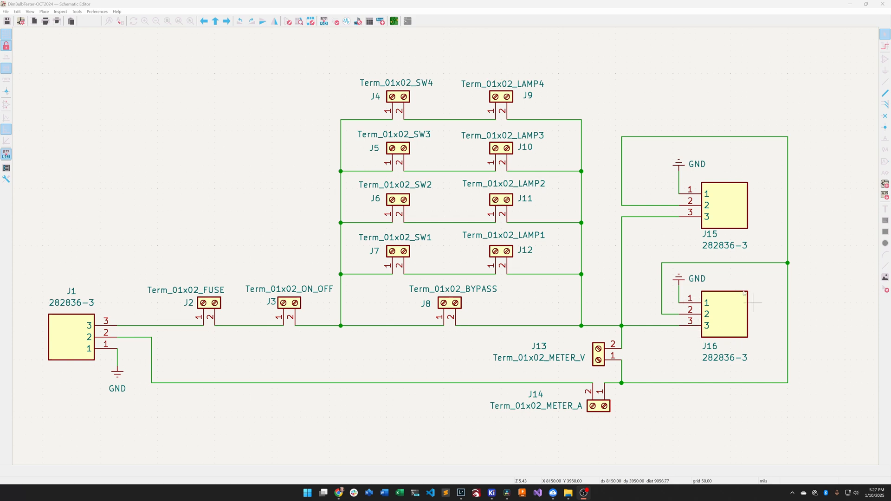
mouse_move(723, 173)
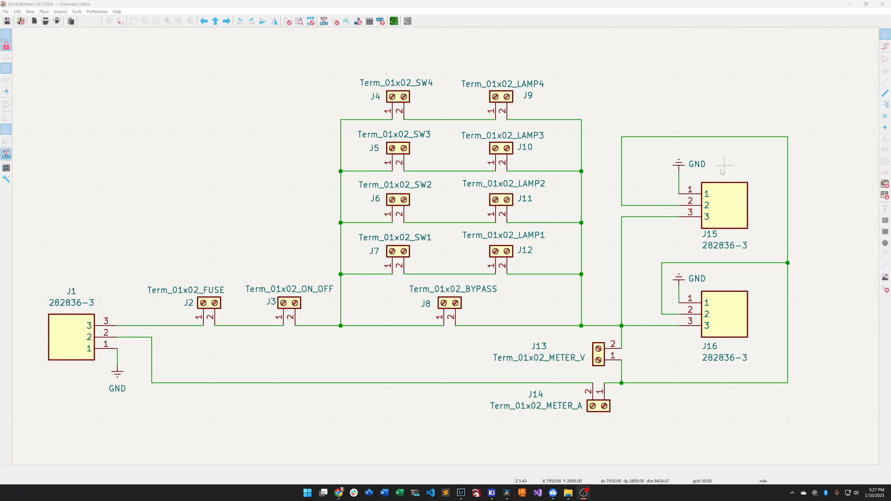
mouse_move(724, 184)
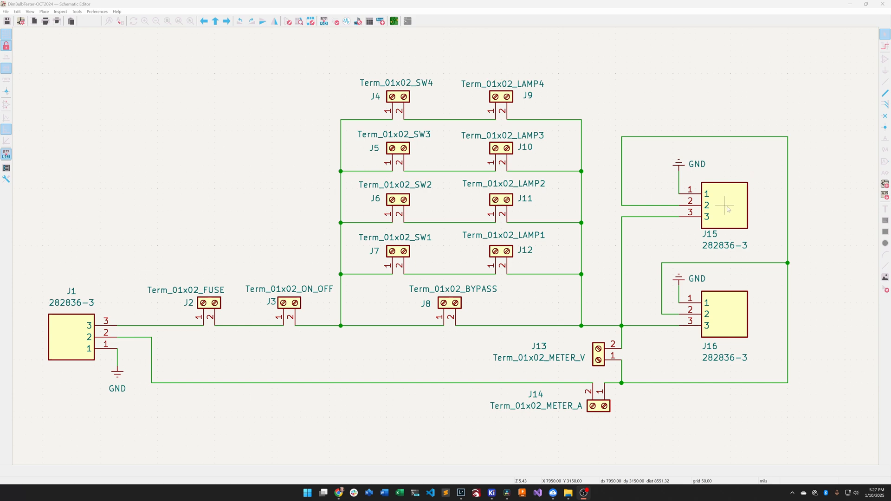
mouse_move(730, 208)
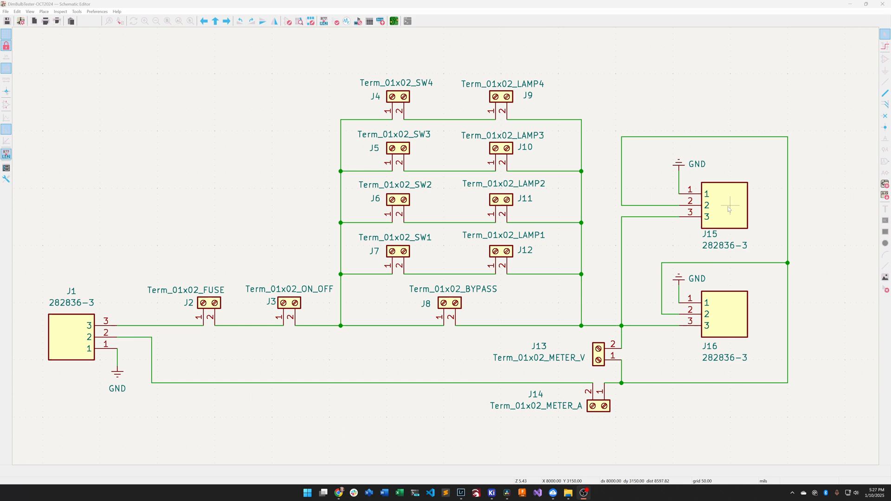
mouse_move(722, 207)
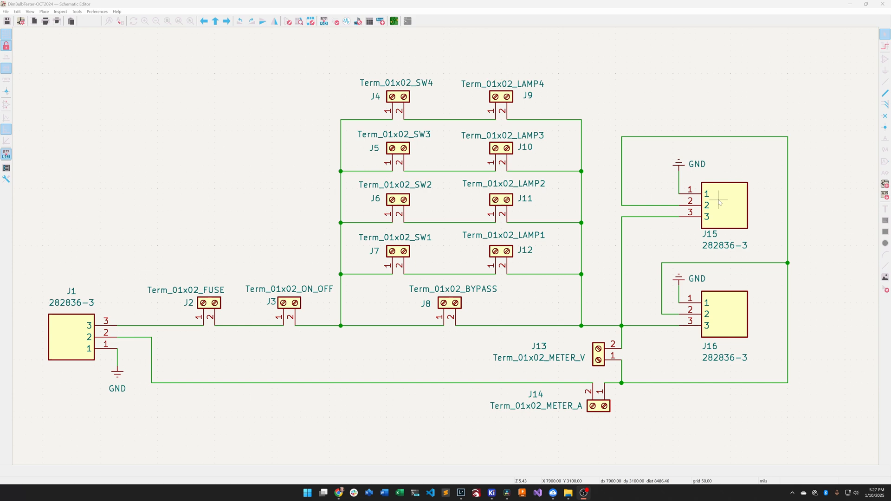
mouse_move(714, 217)
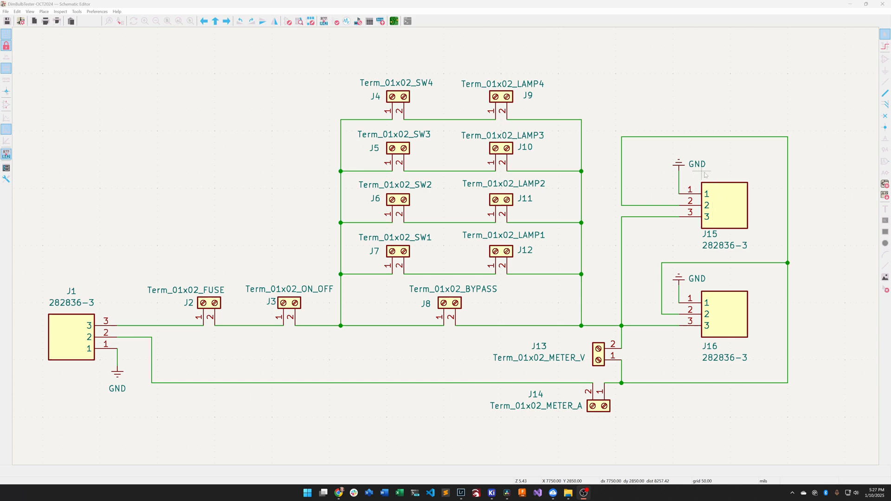
mouse_move(330, 62)
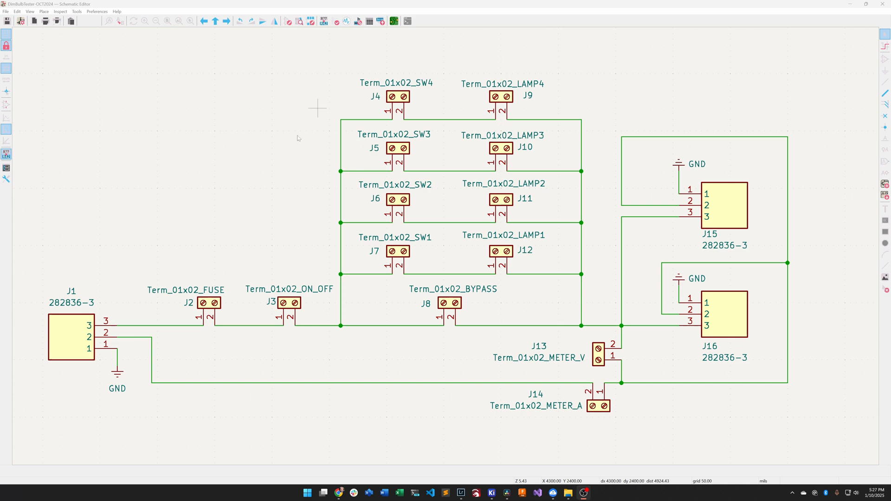
mouse_move(105, 270)
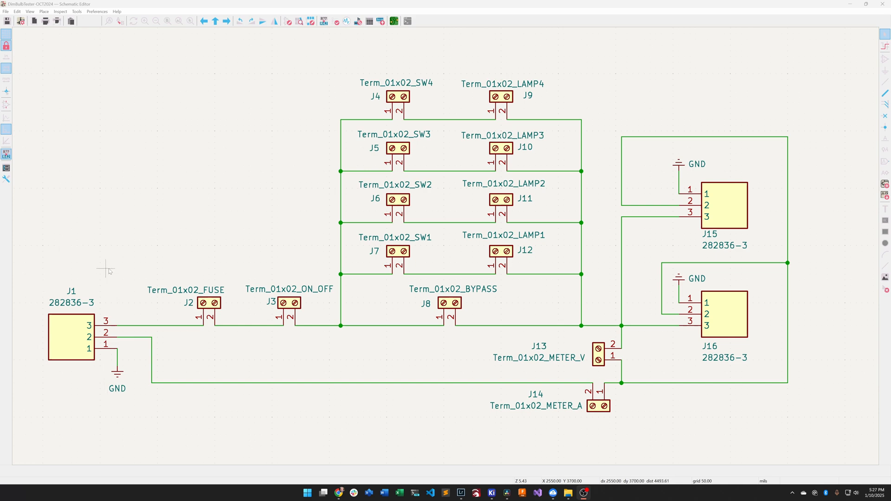
mouse_move(752, 161)
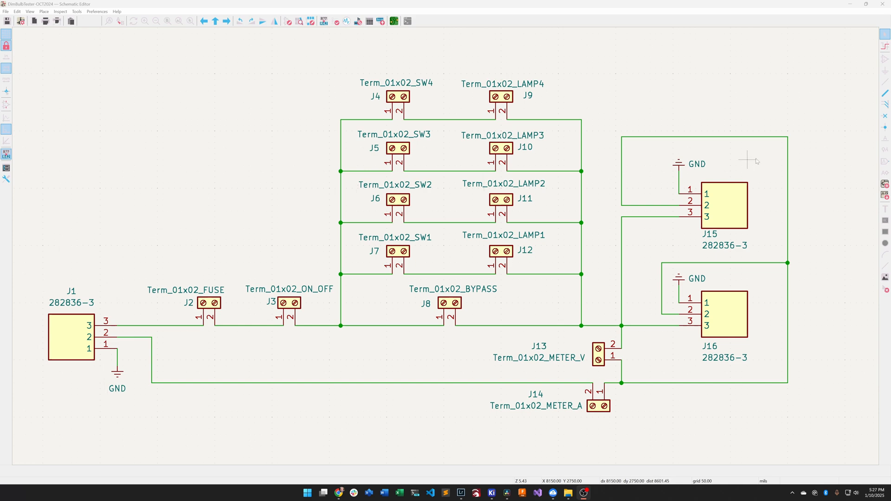
mouse_move(723, 321)
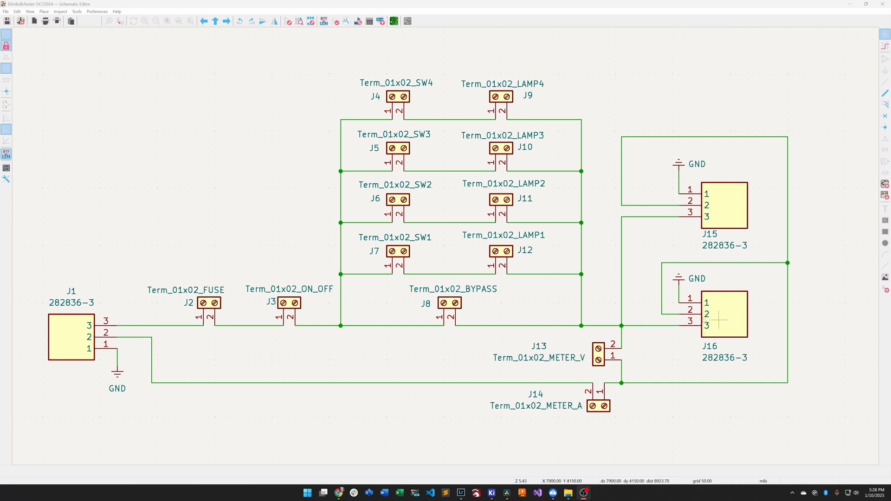
mouse_move(685, 356)
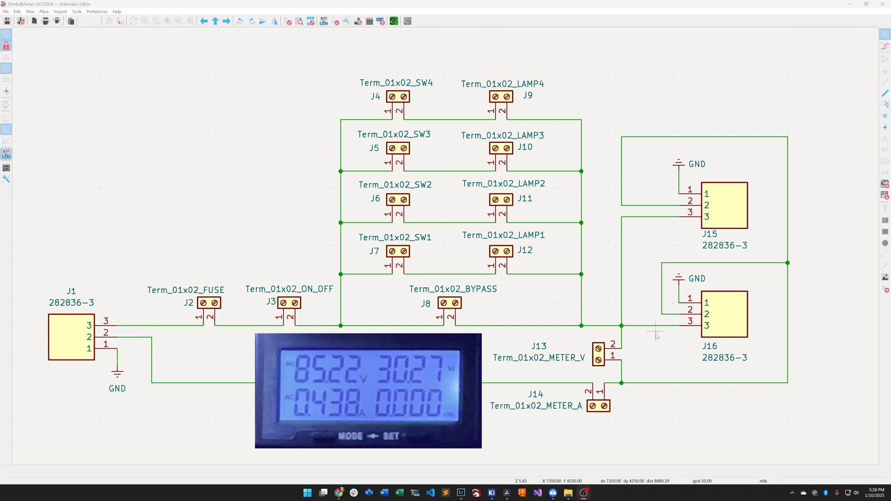
mouse_move(677, 423)
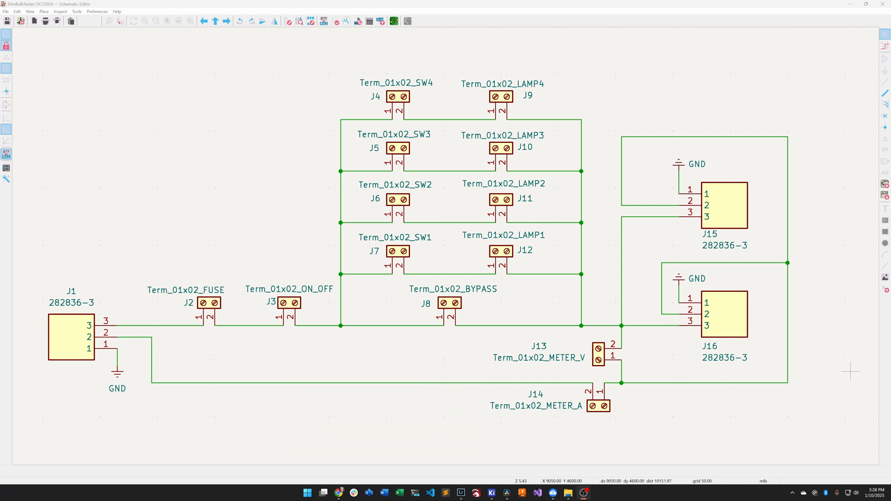
mouse_move(741, 211)
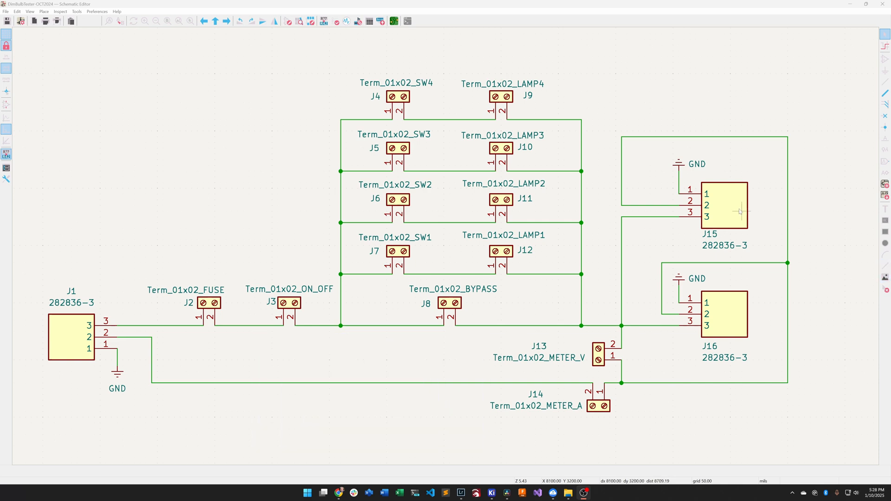
mouse_move(806, 151)
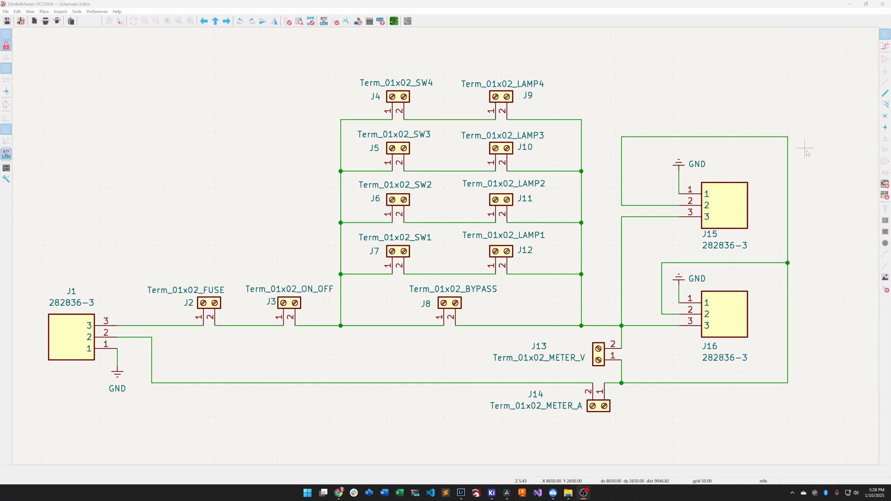
mouse_move(805, 150)
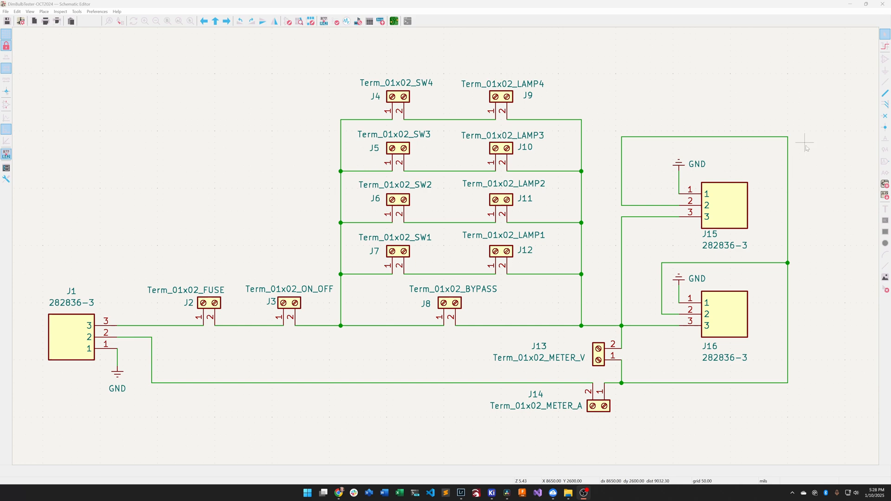
mouse_move(359, 151)
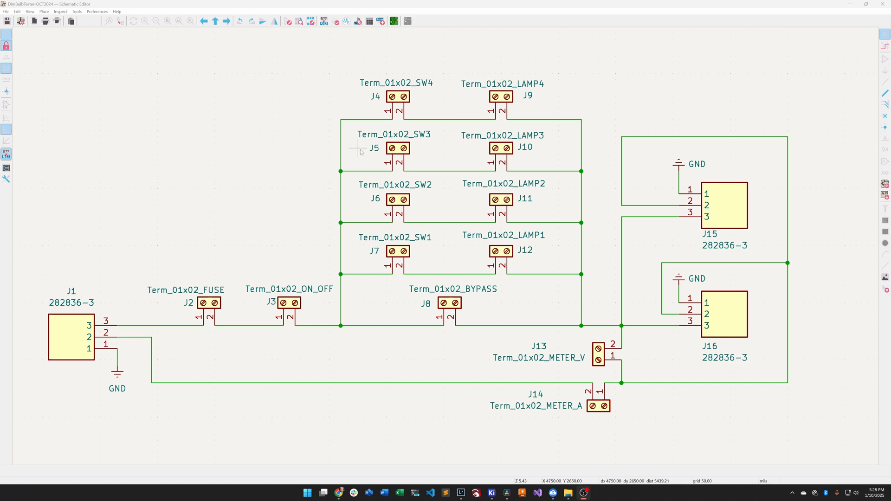
mouse_move(821, 195)
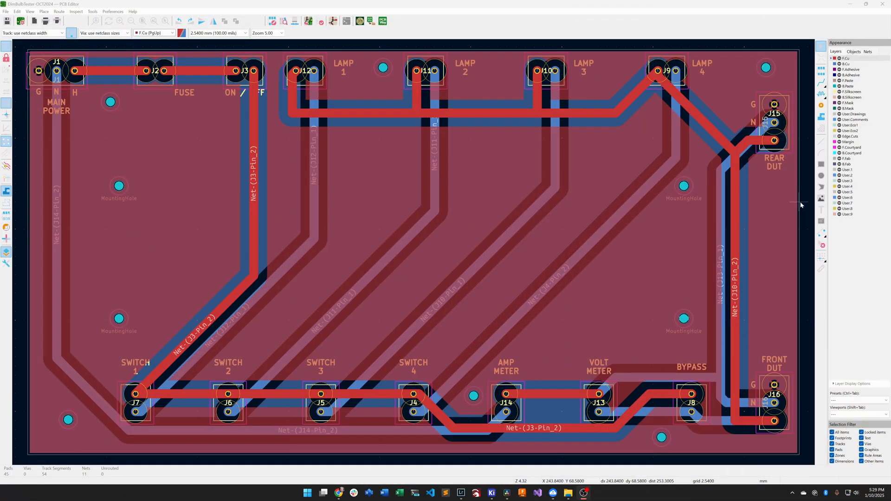
mouse_move(776, 92)
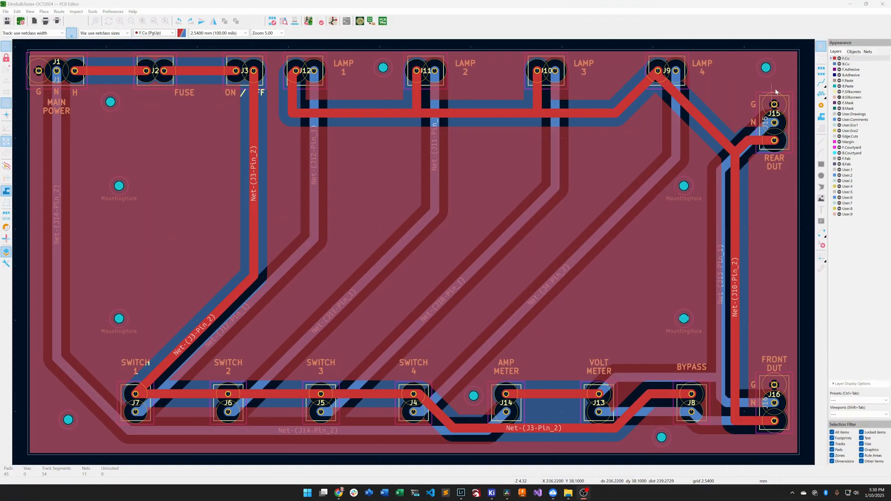
mouse_move(743, 402)
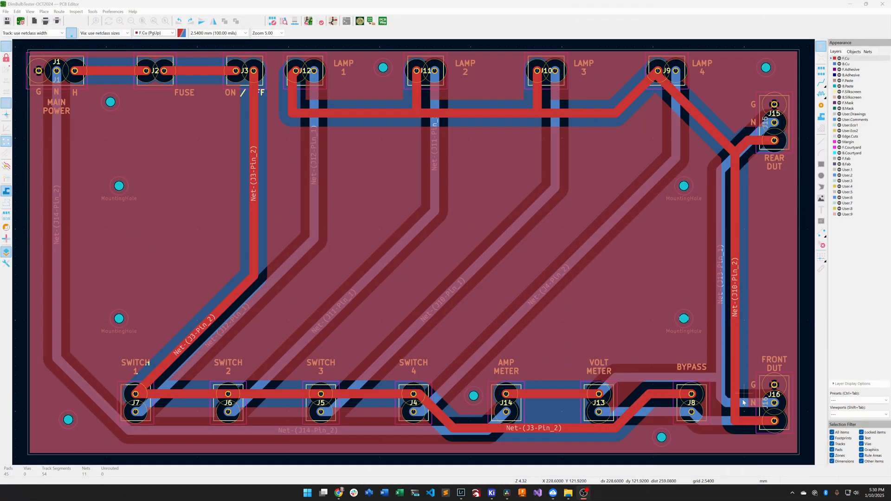
mouse_move(199, 369)
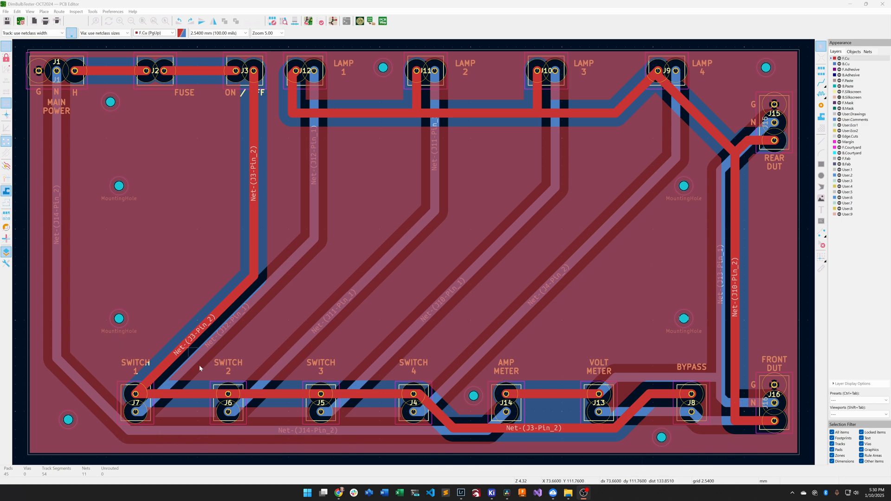
mouse_move(206, 439)
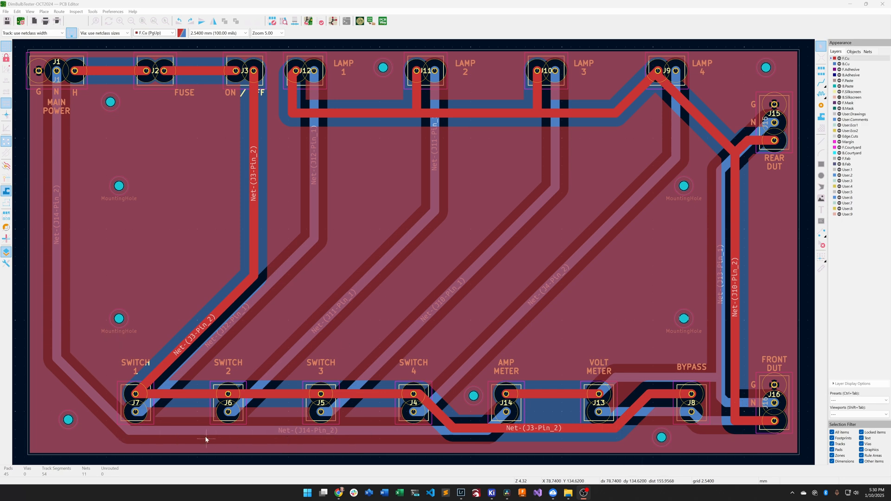
mouse_move(263, 455)
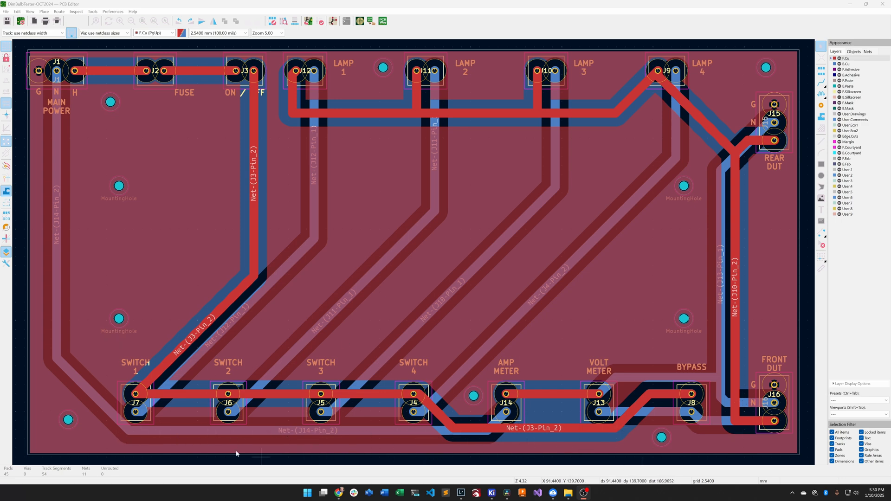
mouse_move(486, 454)
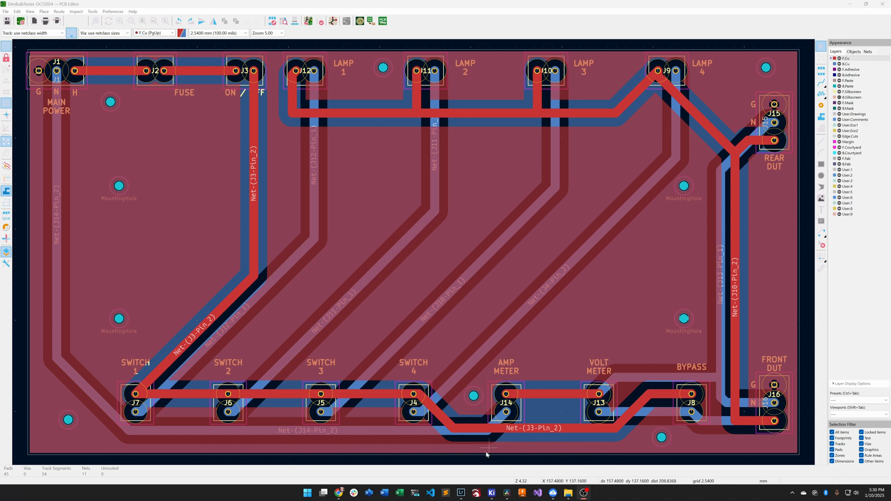
mouse_move(154, 59)
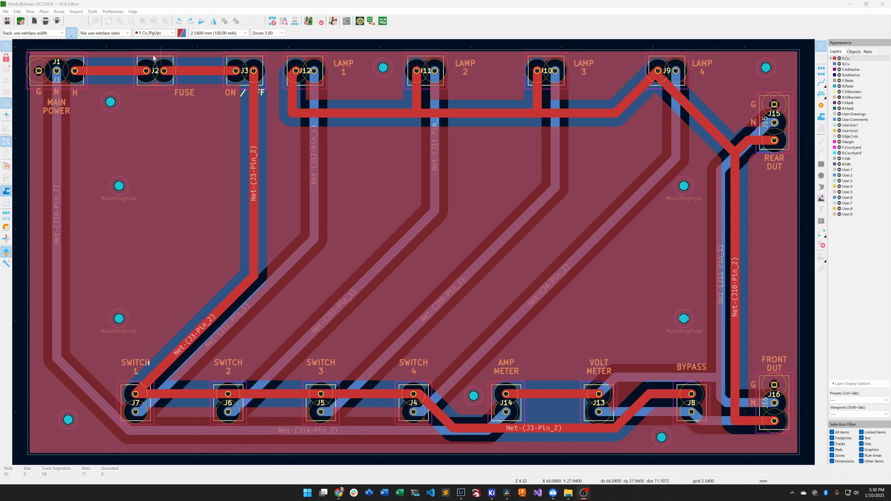
mouse_move(620, 64)
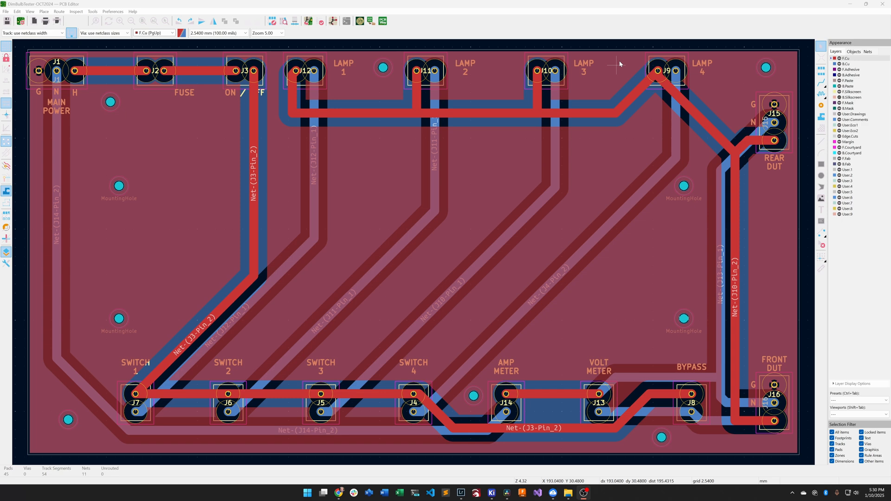
mouse_move(22, 107)
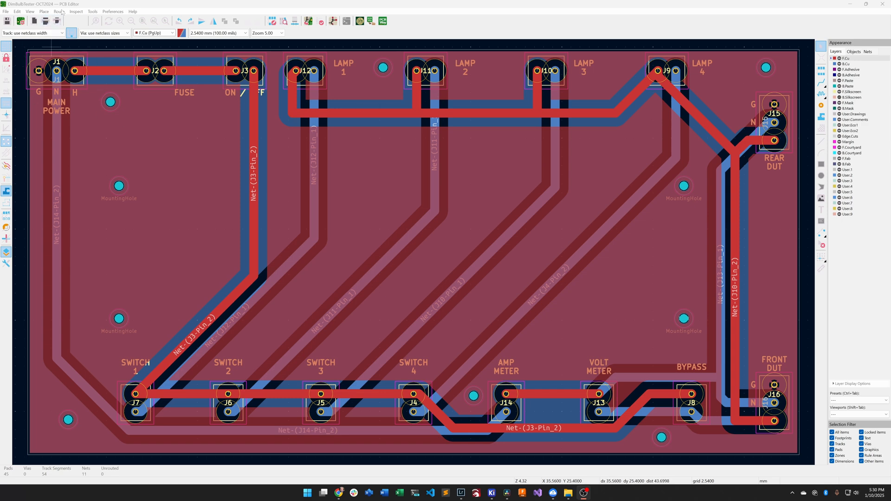
mouse_move(72, 96)
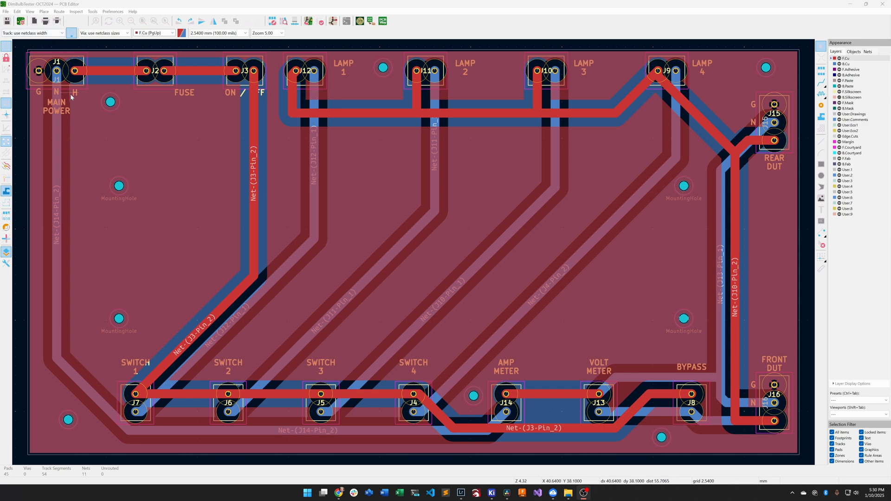
mouse_move(212, 54)
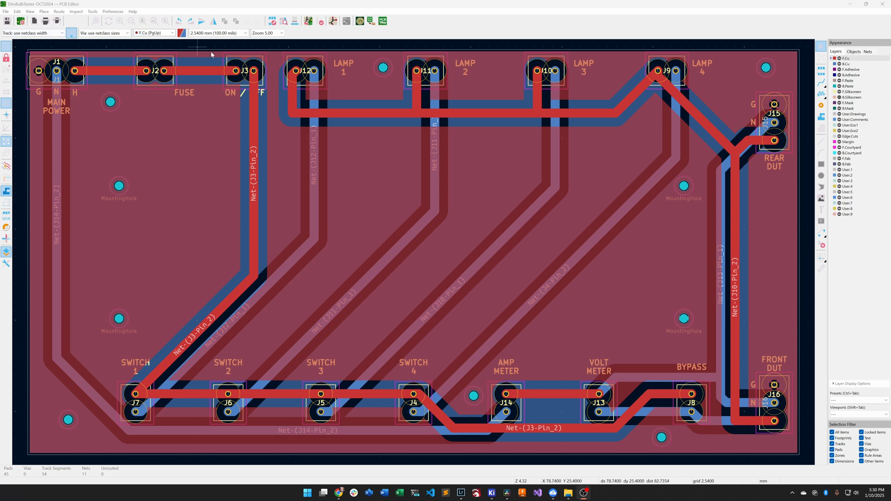
mouse_move(147, 57)
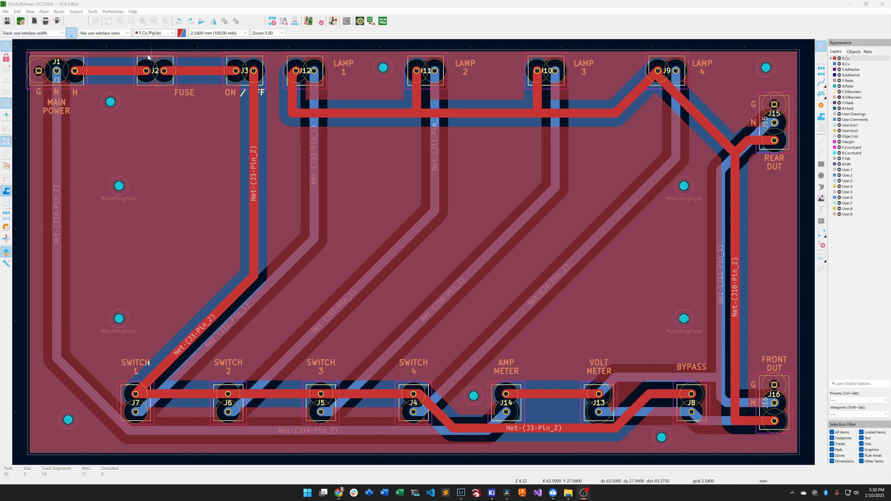
mouse_move(127, 384)
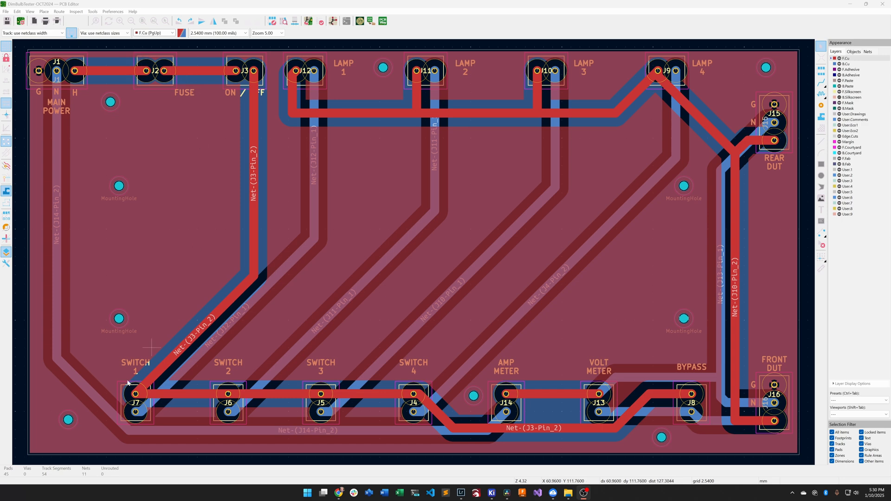
mouse_move(206, 135)
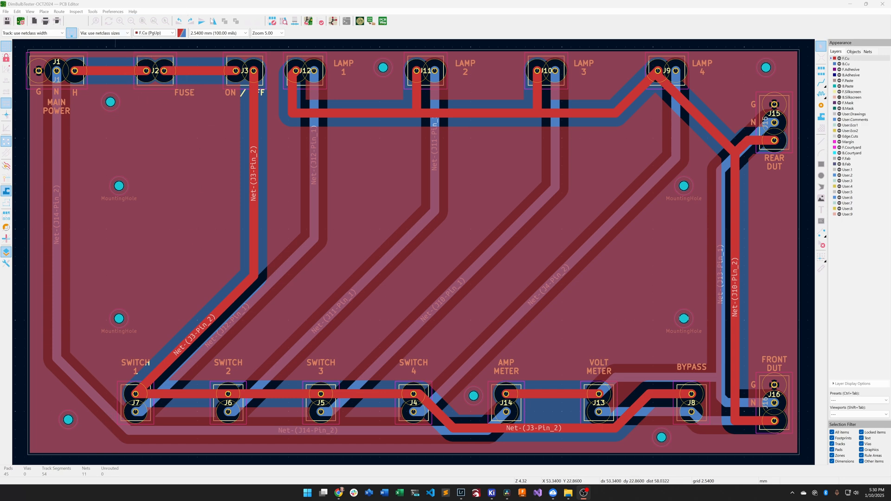
mouse_move(178, 161)
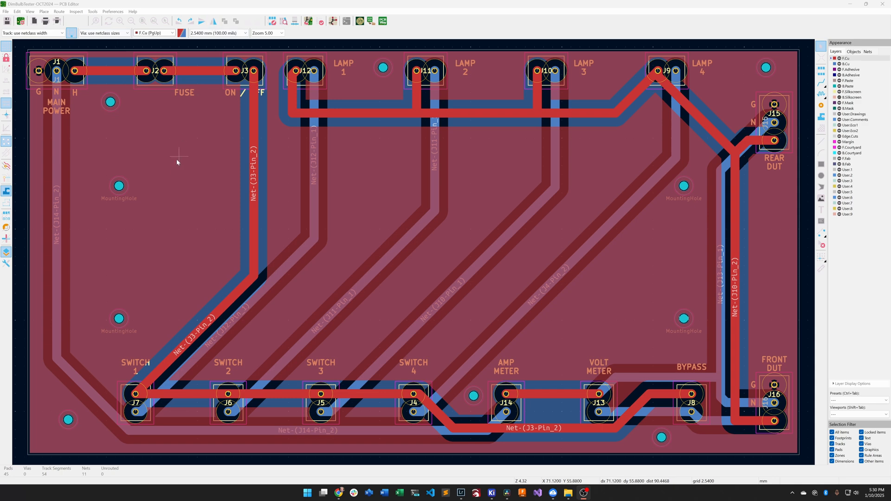
mouse_move(241, 65)
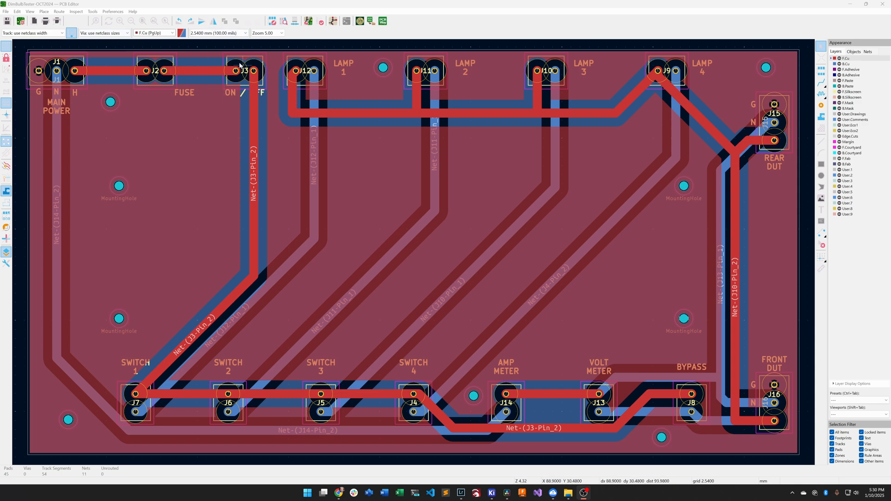
mouse_move(101, 441)
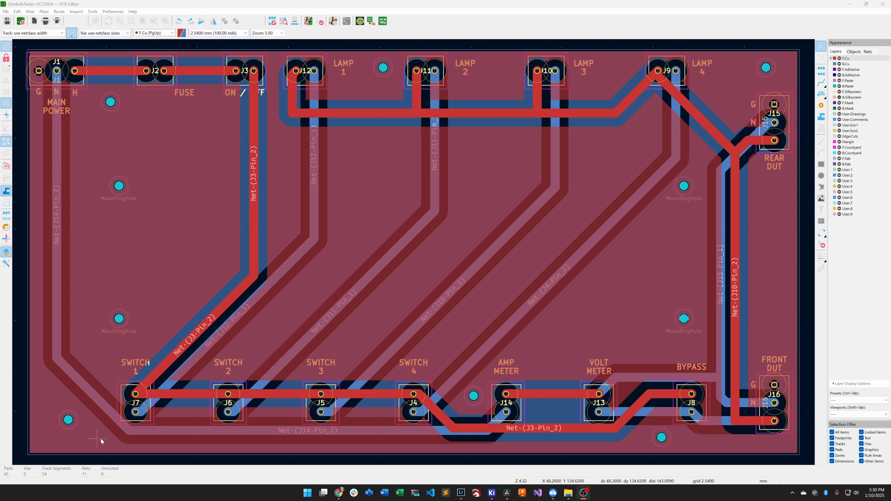
mouse_move(302, 48)
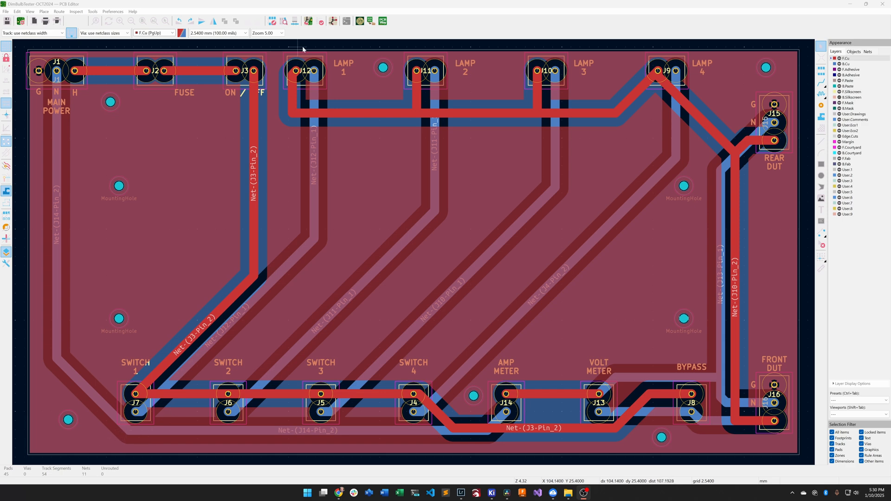
mouse_move(359, 273)
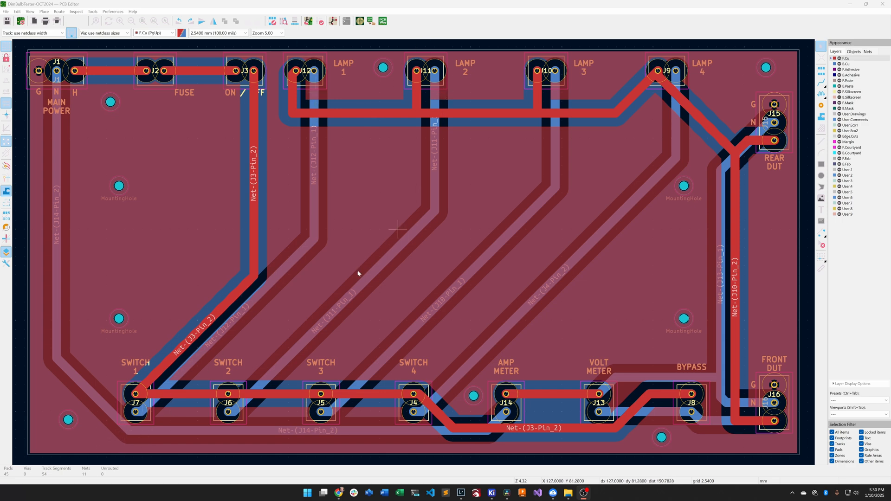
mouse_move(642, 210)
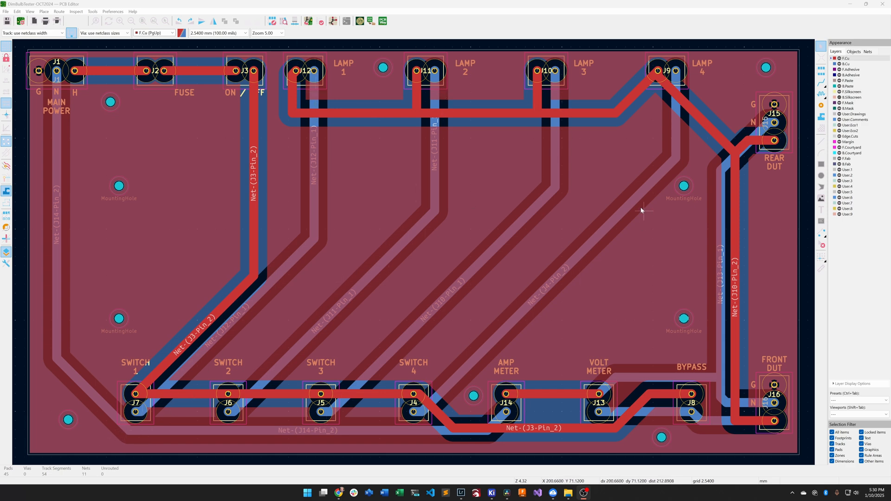
mouse_move(152, 295)
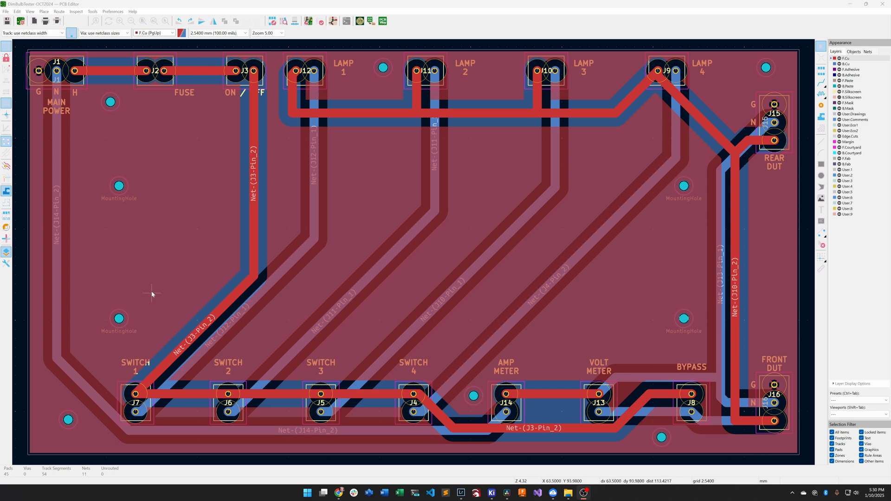
mouse_move(661, 239)
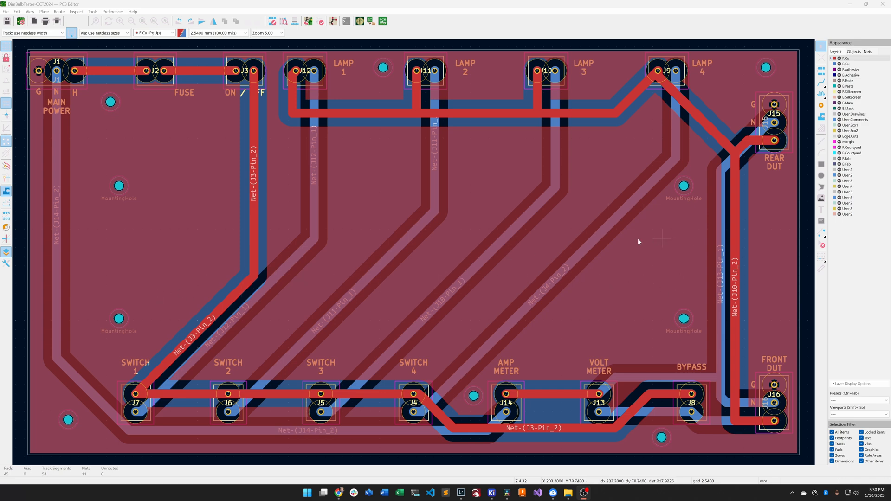
mouse_move(252, 189)
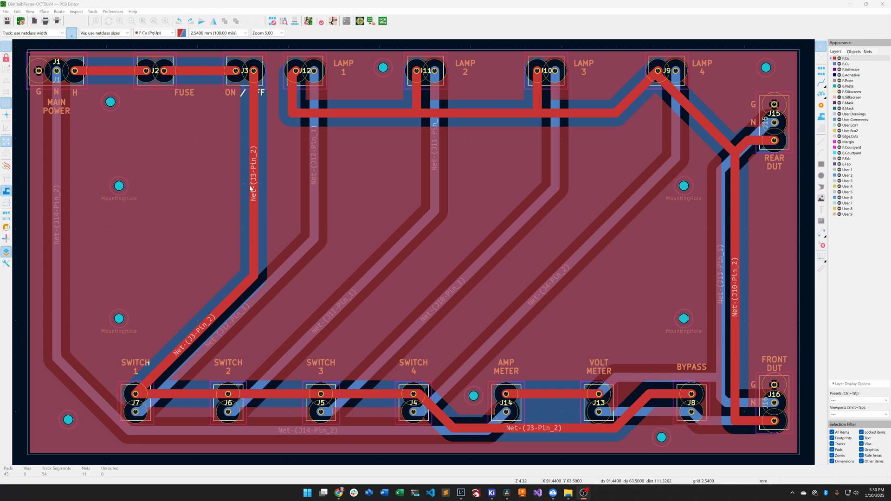
mouse_move(262, 197)
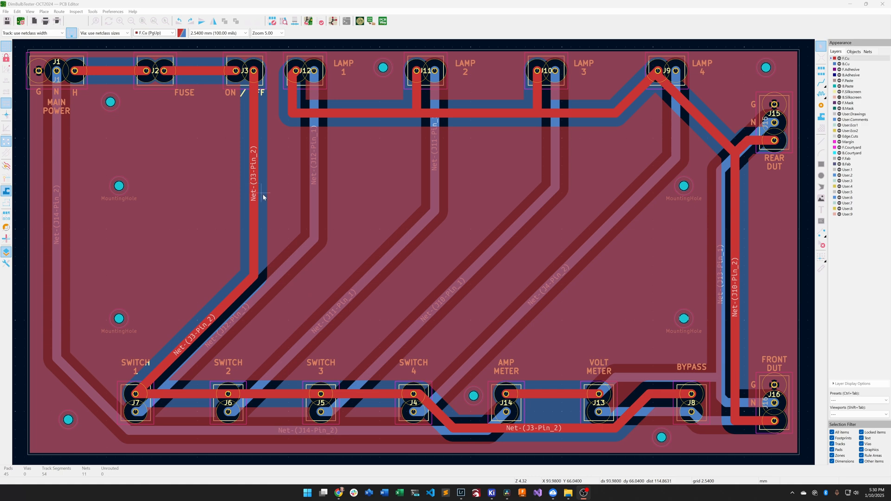
mouse_move(295, 211)
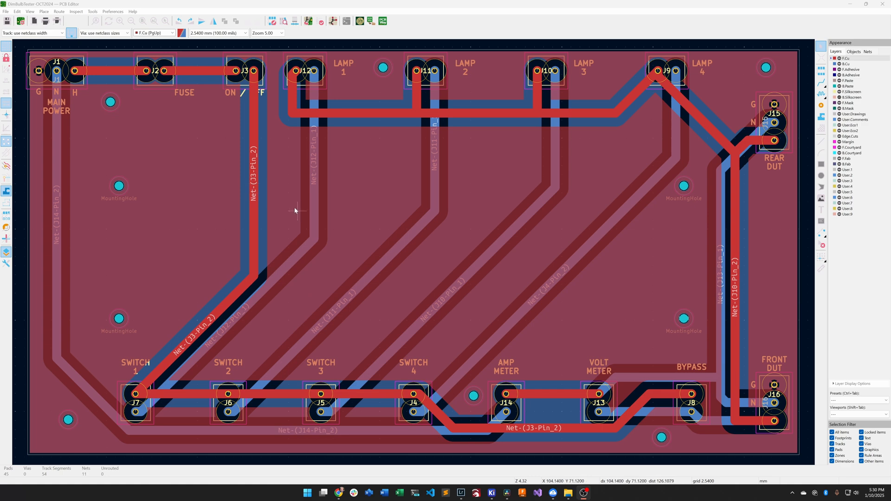
mouse_move(699, 308)
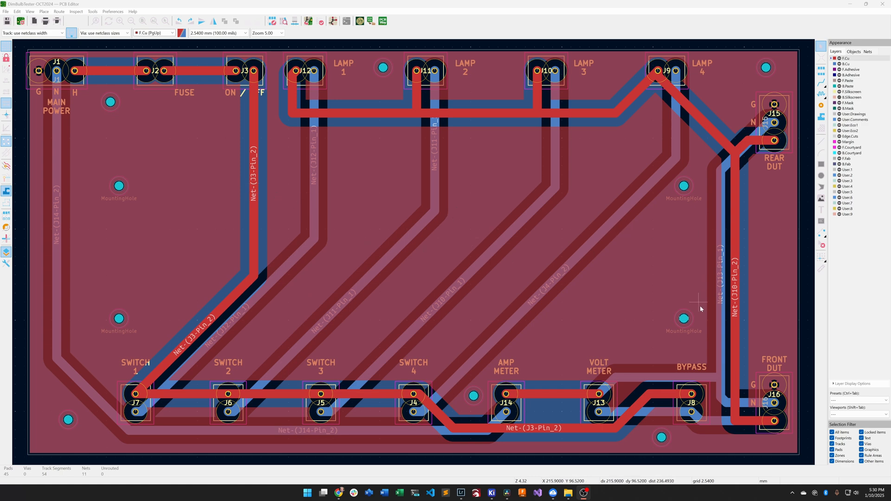
mouse_move(690, 237)
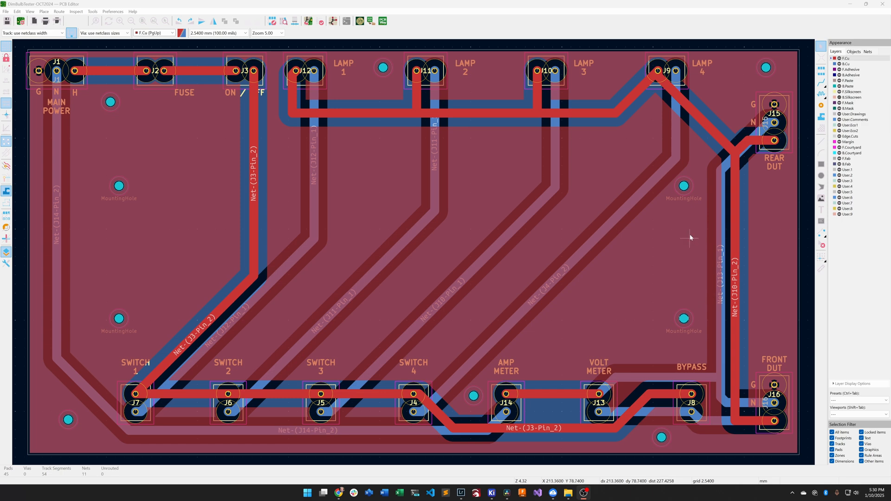
mouse_move(678, 220)
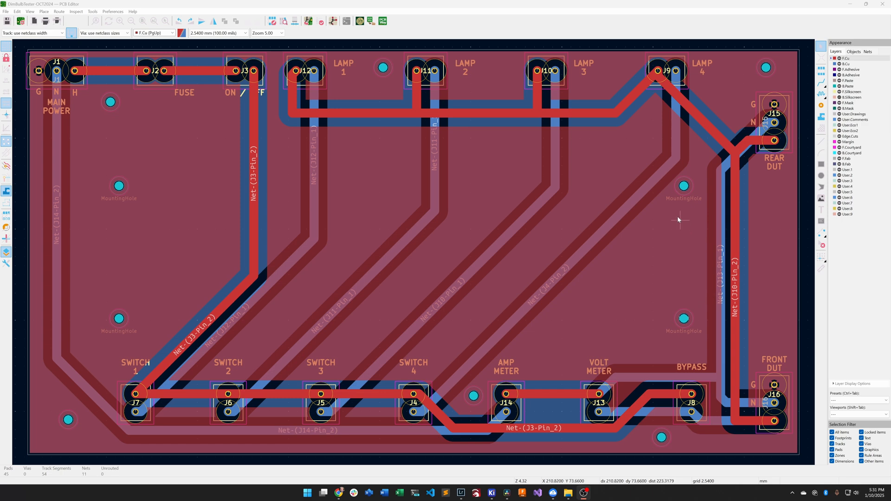
mouse_move(584, 159)
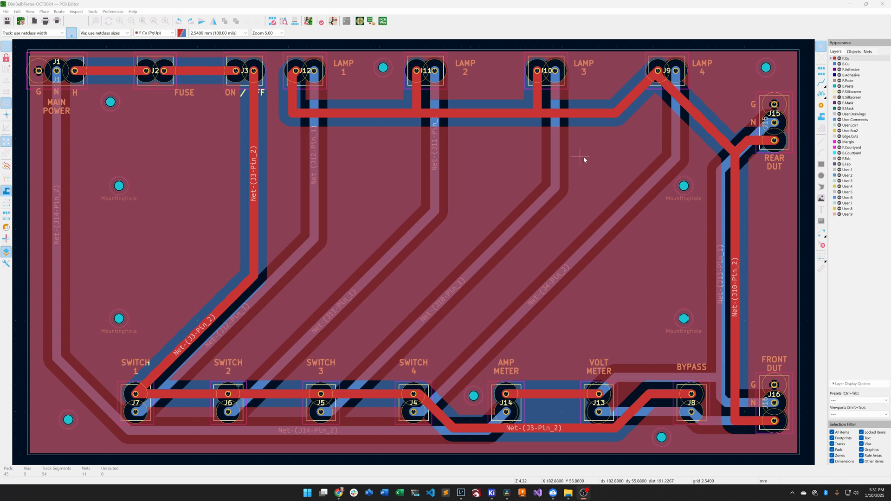
mouse_move(619, 165)
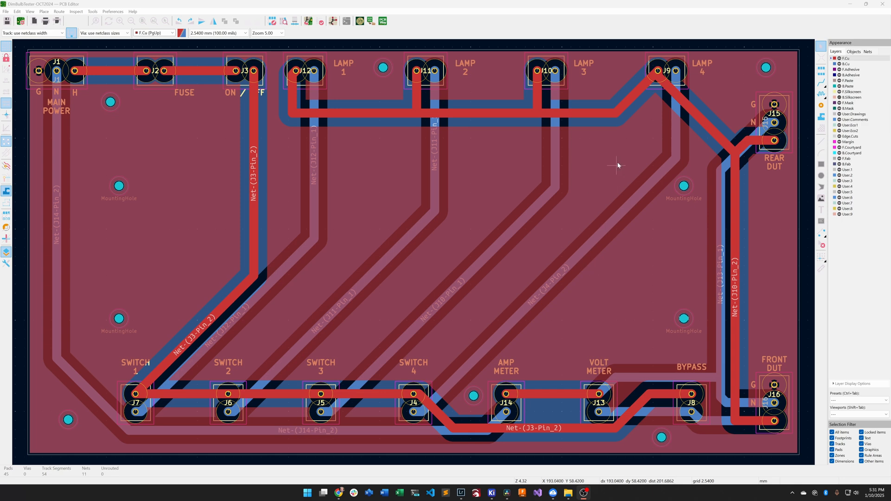
mouse_move(181, 4)
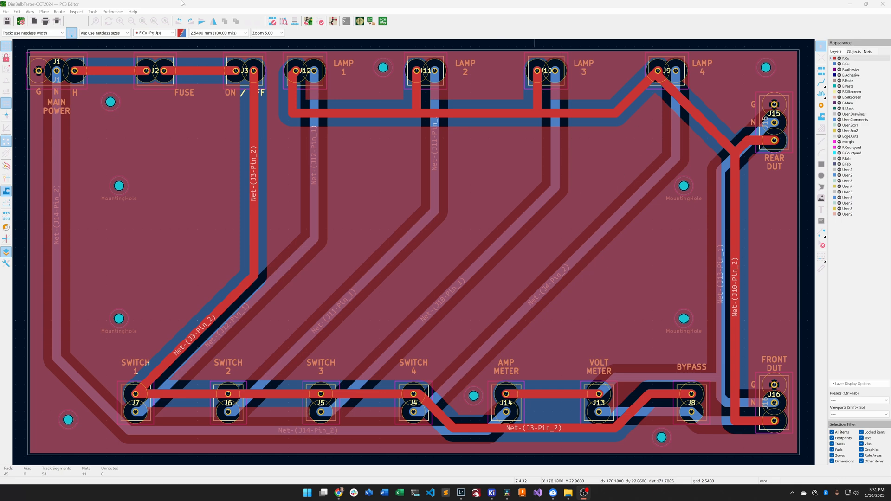
- Bring up the View menu to reach the 3D Viewer entry for the routed board
left_click(29, 11)
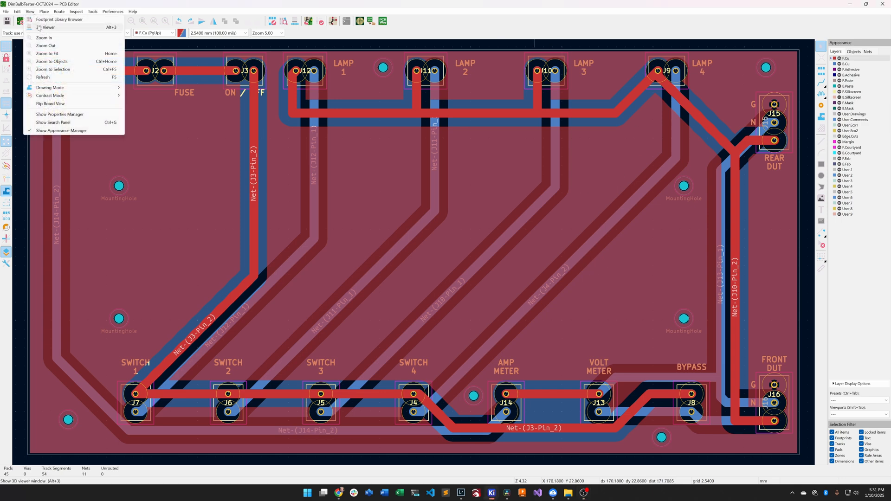
- Show the dim bulb tester board in the 3D Viewer and orbit it to inspect the terminal blocks
left_click(47, 27)
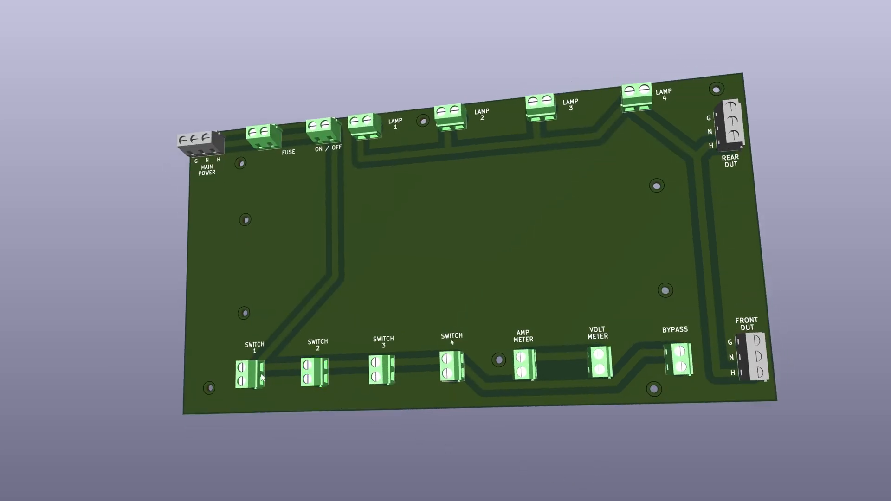
mouse_move(530, 334)
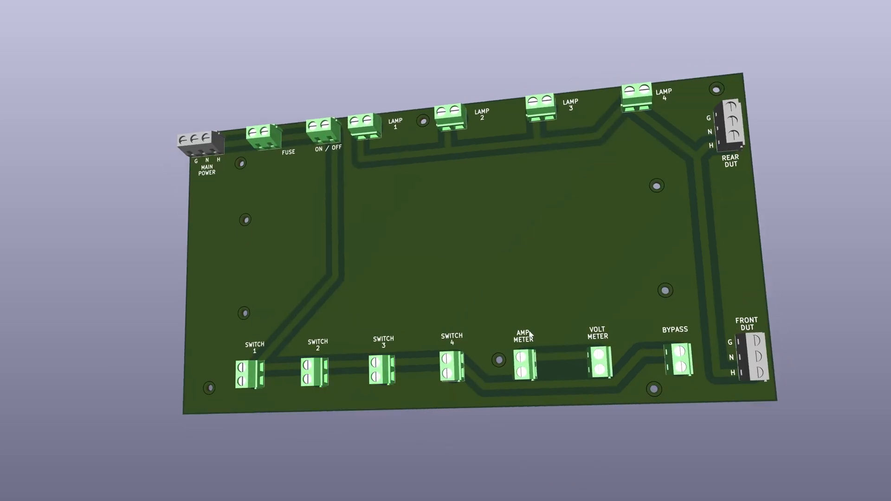
mouse_move(601, 354)
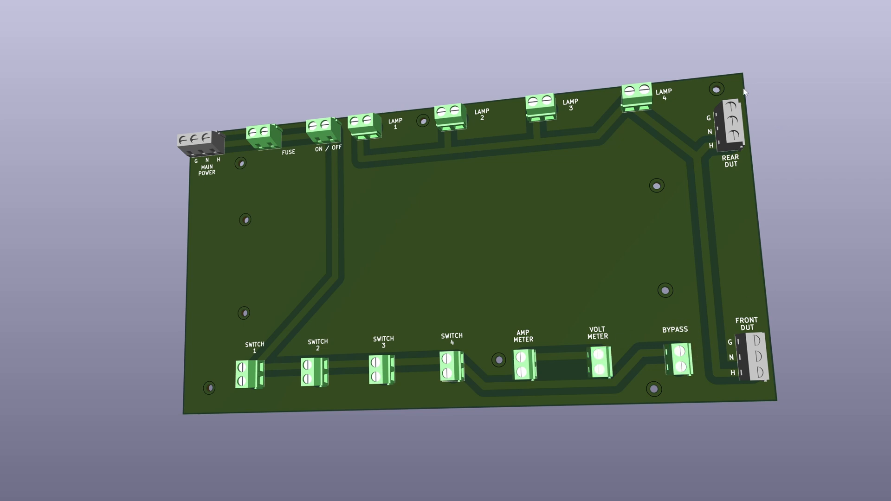
mouse_move(749, 191)
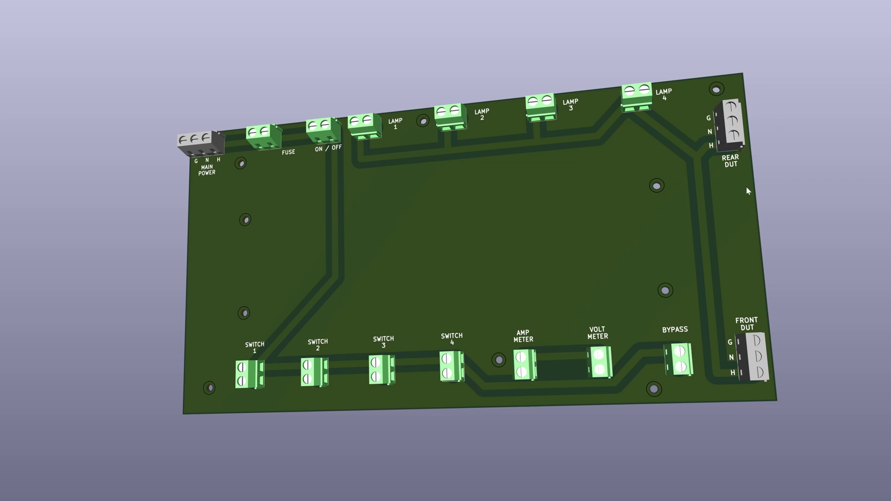
mouse_move(749, 176)
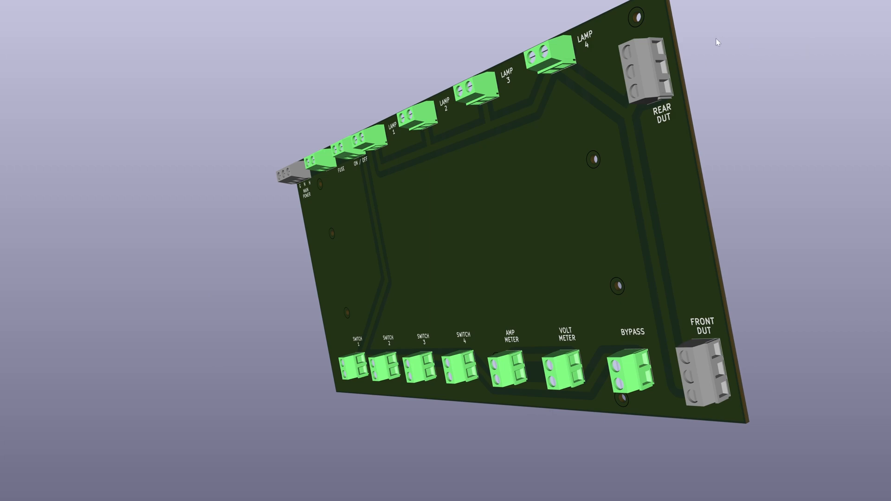
mouse_move(755, 472)
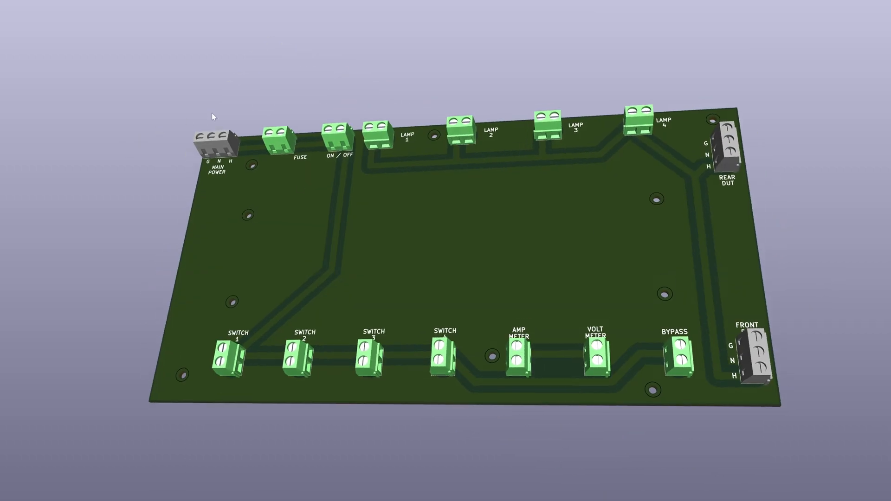
mouse_move(315, 101)
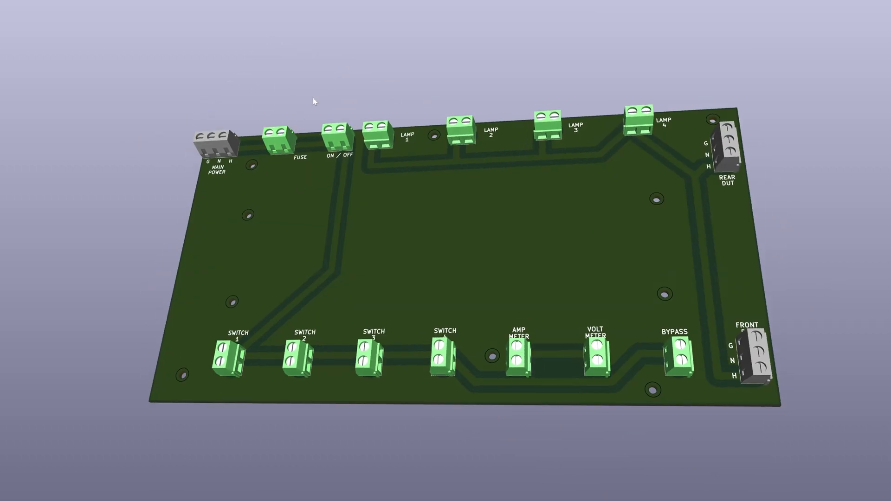
left_click(377, 133)
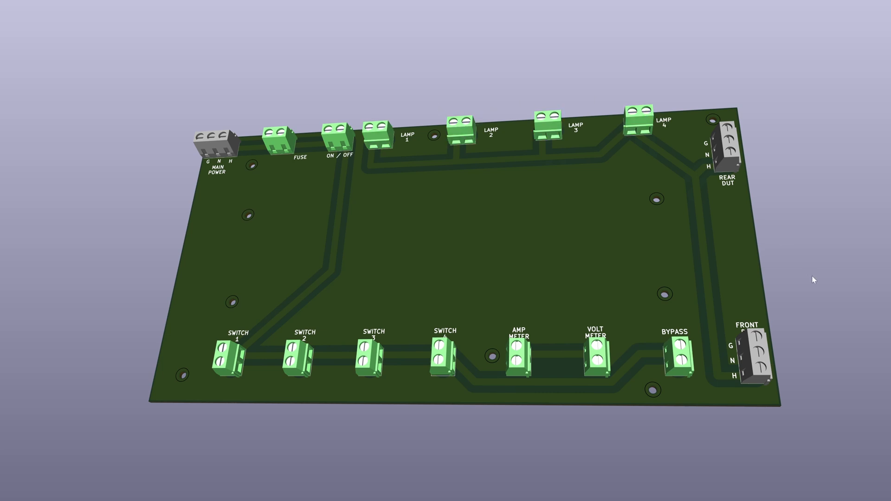
mouse_move(879, 259)
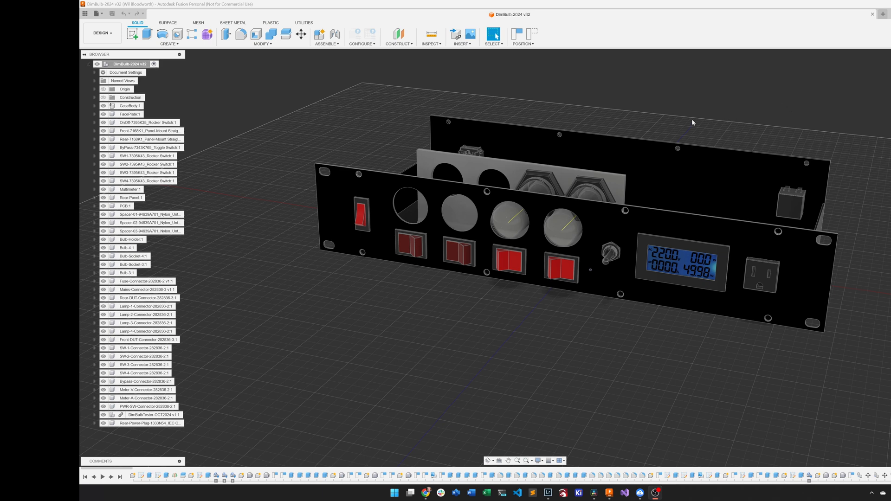
mouse_move(687, 131)
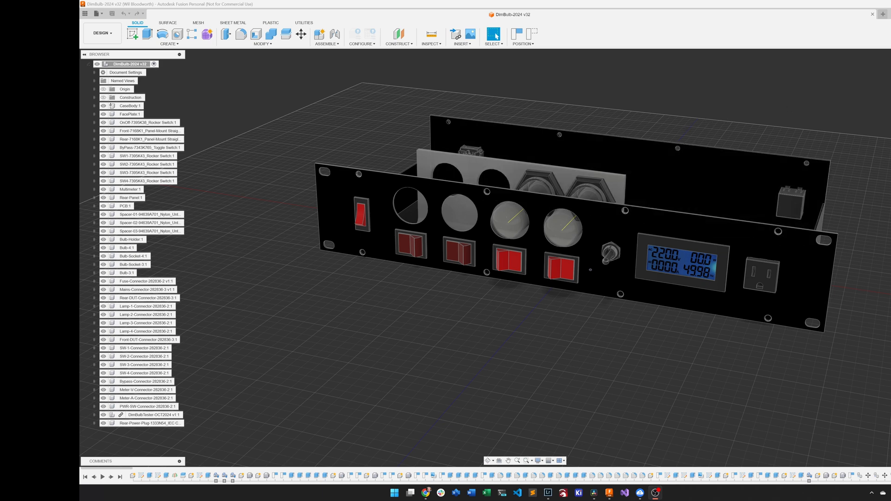
- Select the front panel of the DimBulb enclosure assembly in Fusion 360
left_click(361, 214)
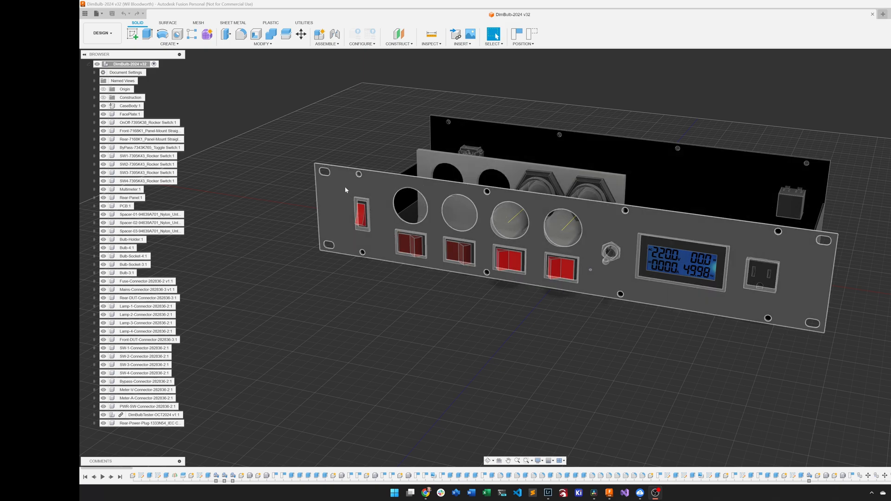
mouse_move(346, 188)
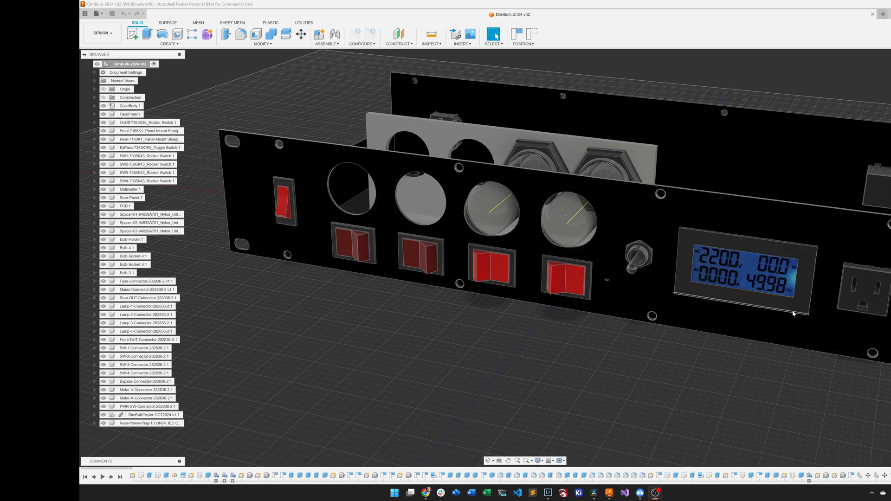
mouse_move(701, 267)
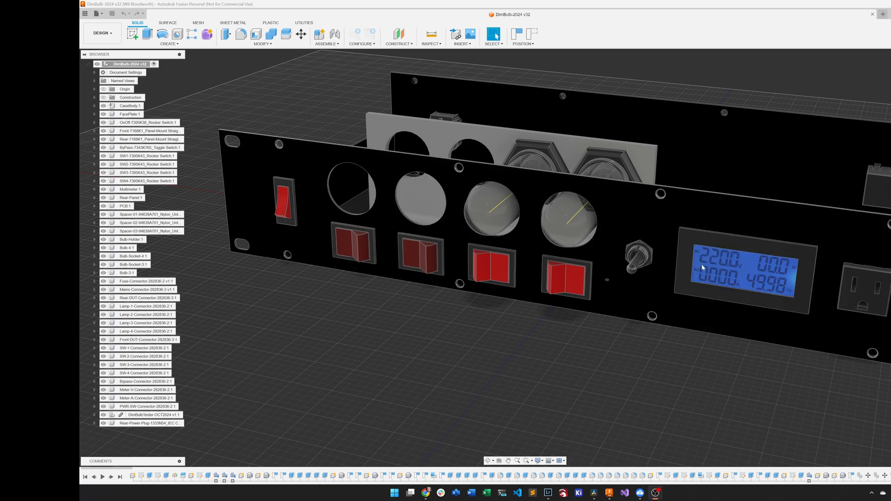
mouse_move(725, 277)
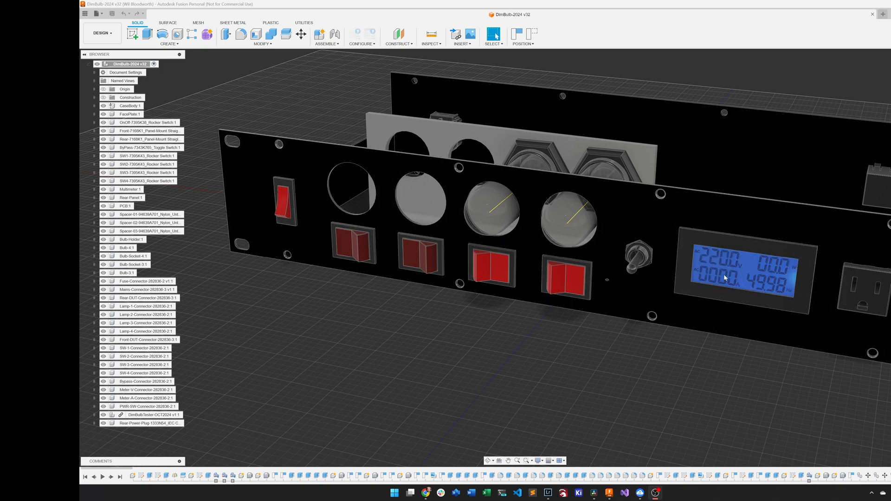
mouse_move(768, 290)
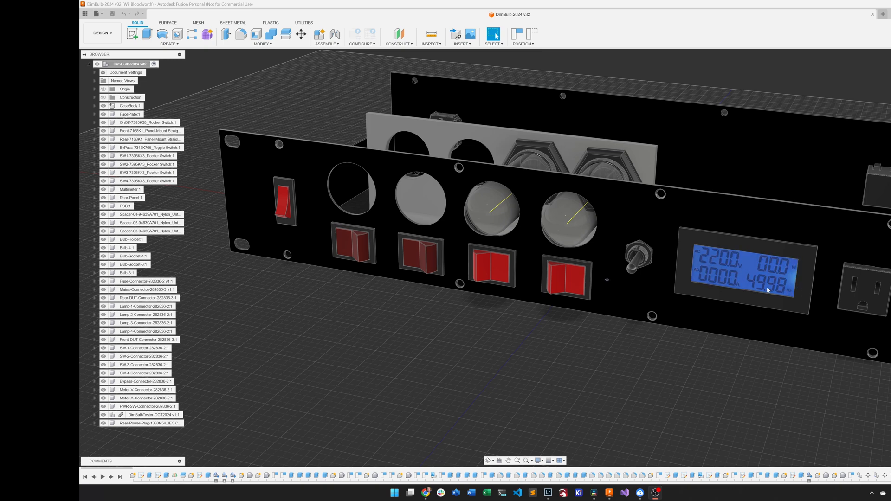
mouse_move(751, 287)
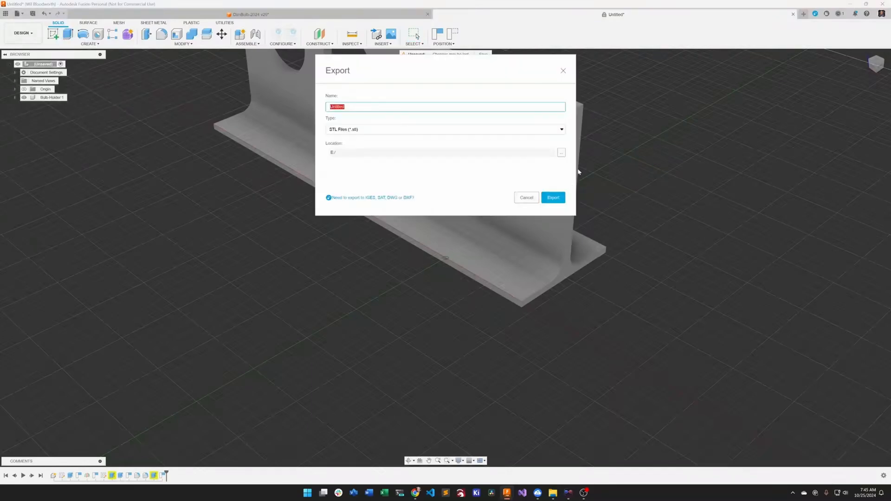
- Export the bulb holder as the STL file DimBulb-Oct2024.stl
type("DinBulb")
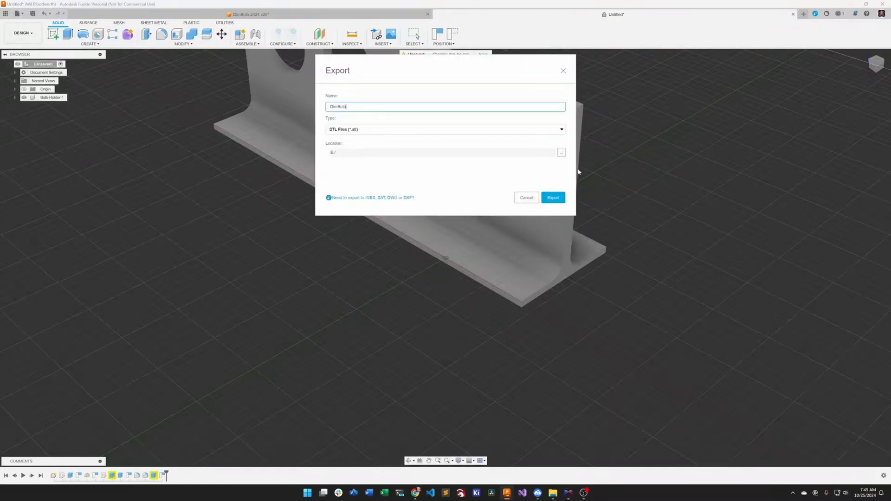
type("-Oct2024")
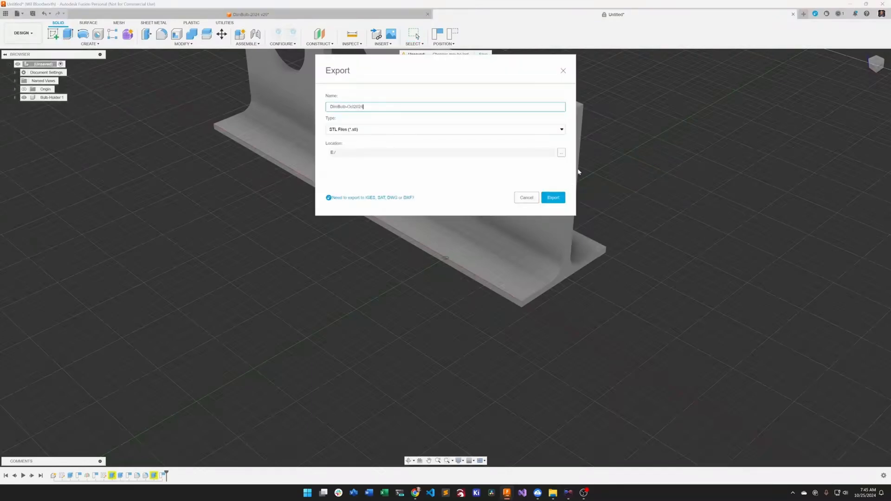
left_click(552, 196)
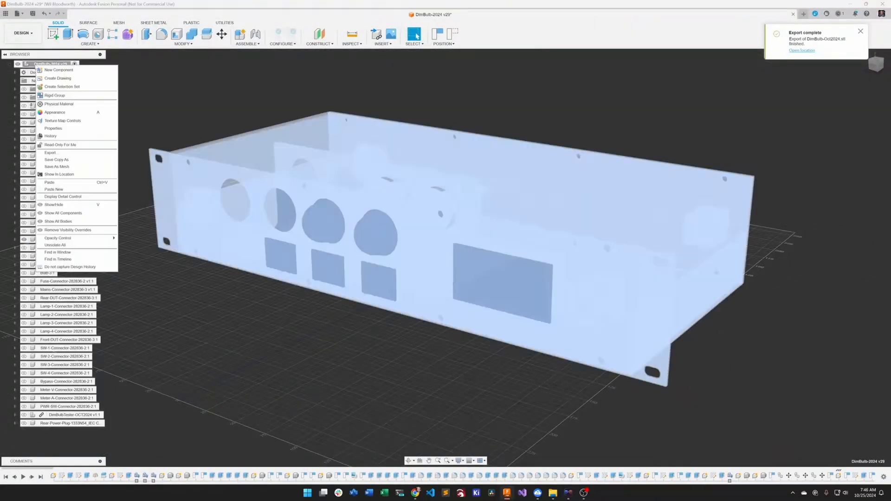
left_click(53, 239)
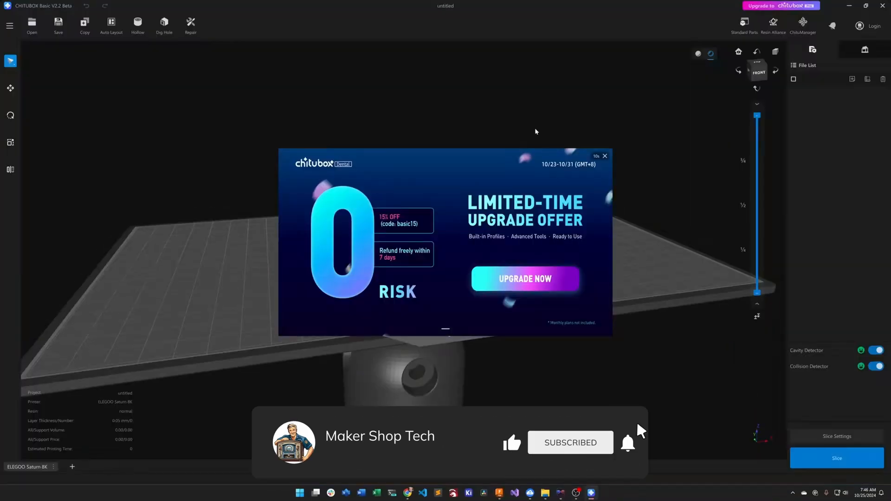
- Load DimBulb-Oct2024.stl into CHITUBOX
left_click(31, 24)
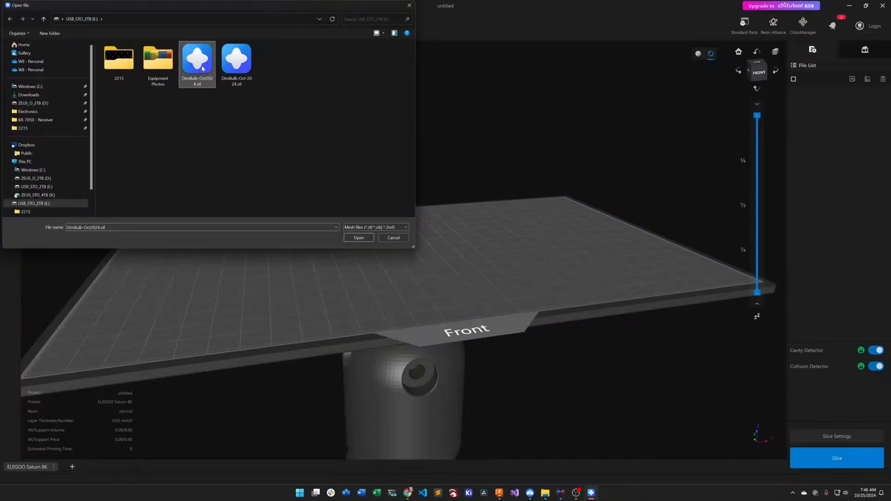
left_click(358, 238)
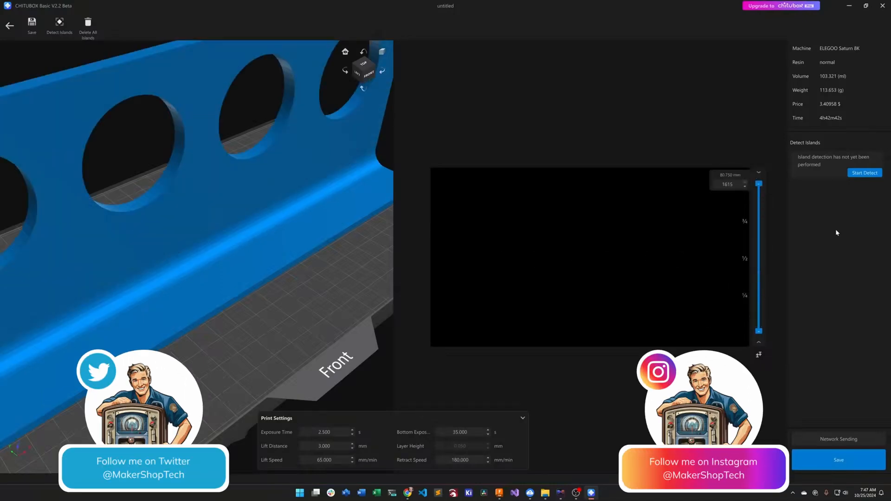
- Detect islands on the sliced model (none found) and start saving the slice file
left_click(864, 172)
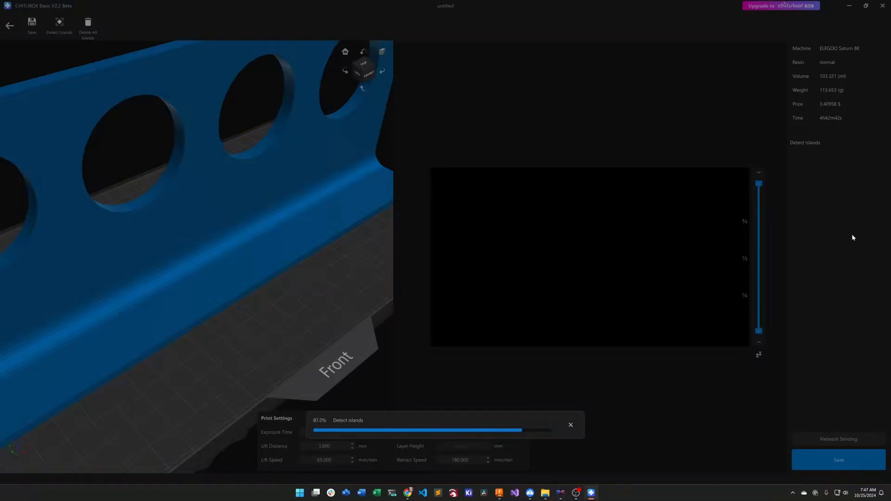
left_click(837, 460)
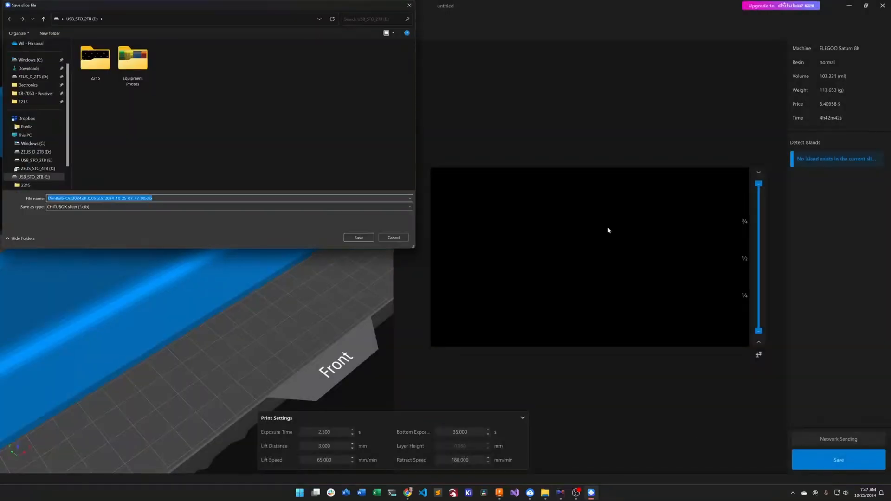